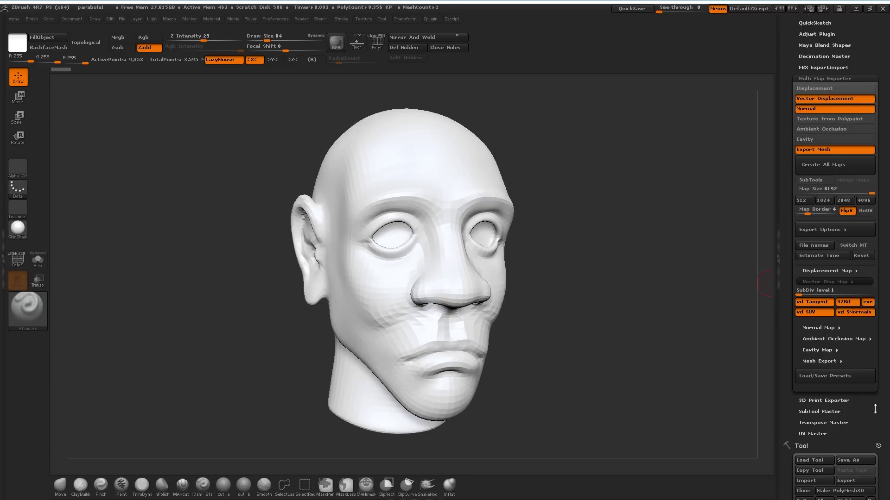
# Step: Scroll the ZBrush right tray down to the Tool > Geometry subdivision controls
pyautogui.scroll(-3)
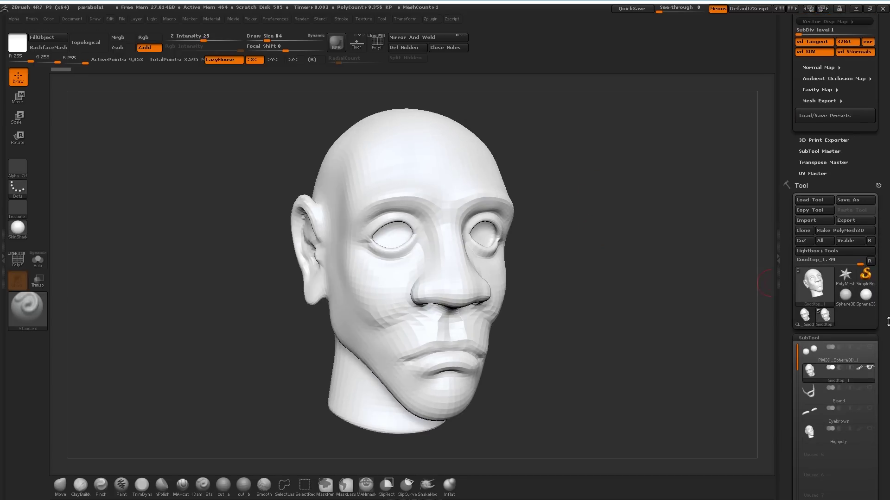
pyautogui.scroll(-3)
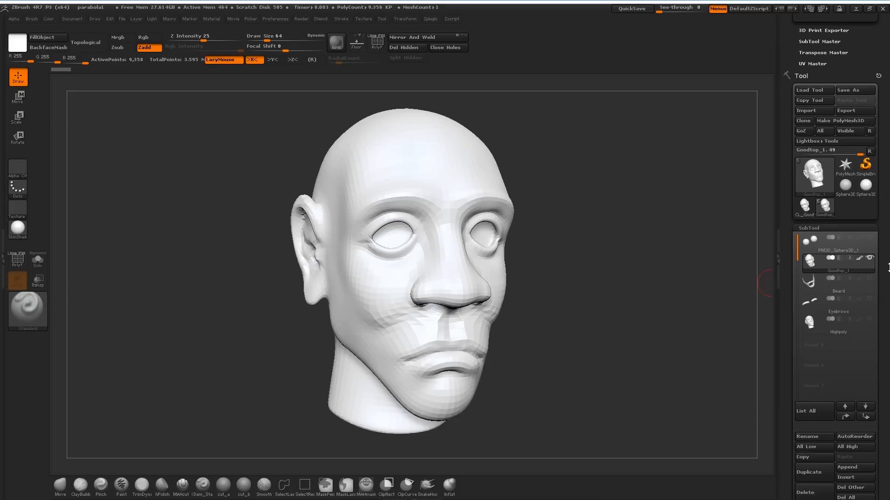
pyautogui.scroll(-3)
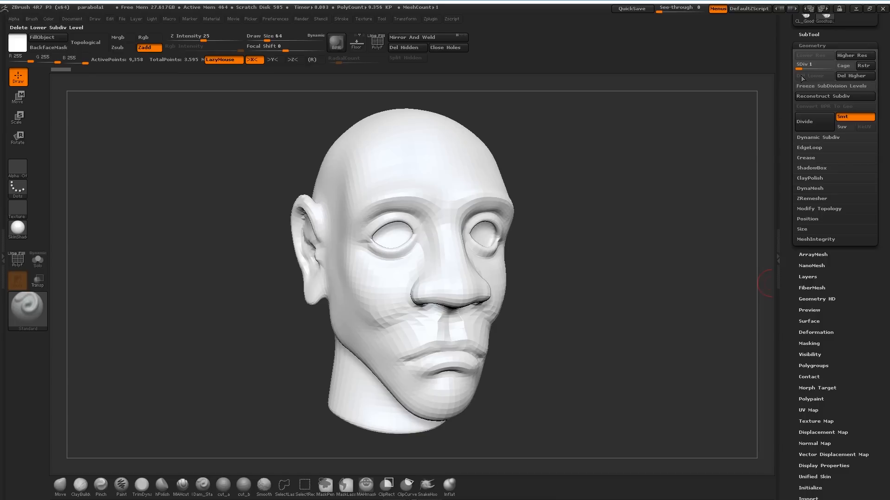
pyautogui.moveTo(814, 63)
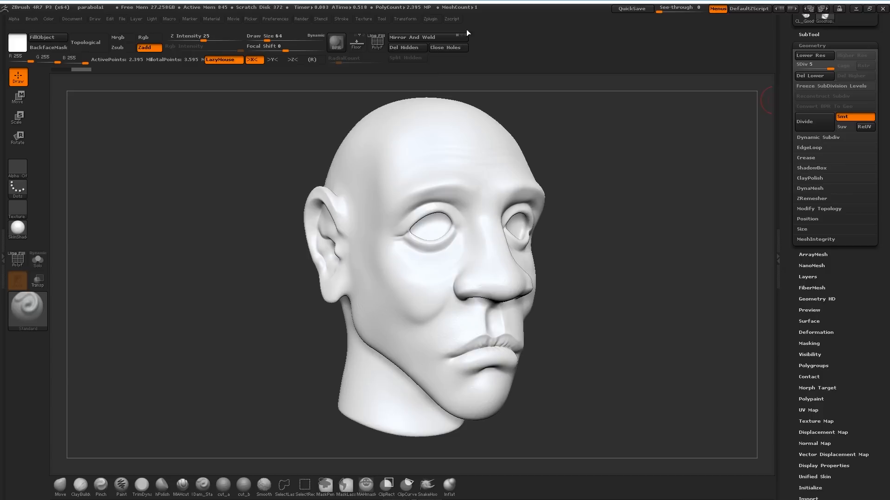
# Step: Open the Preferences > Importexport > Vector Displacement Map settings
pyautogui.click(275, 19)
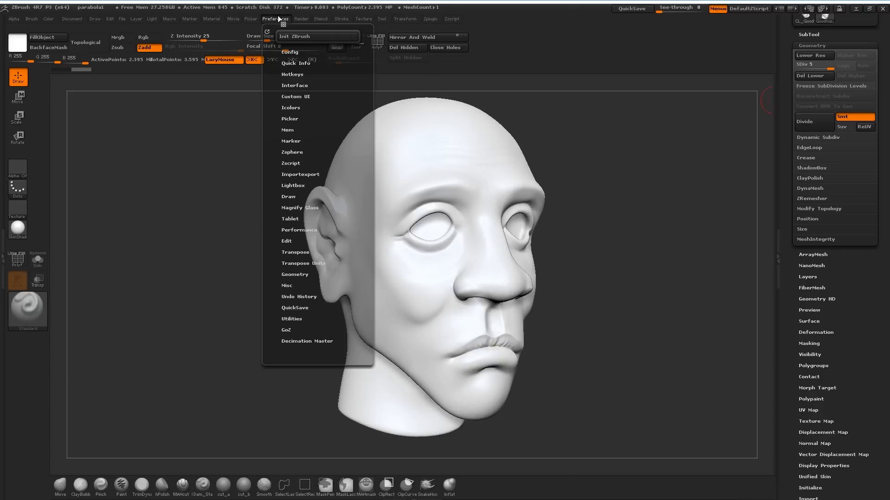
pyautogui.click(300, 174)
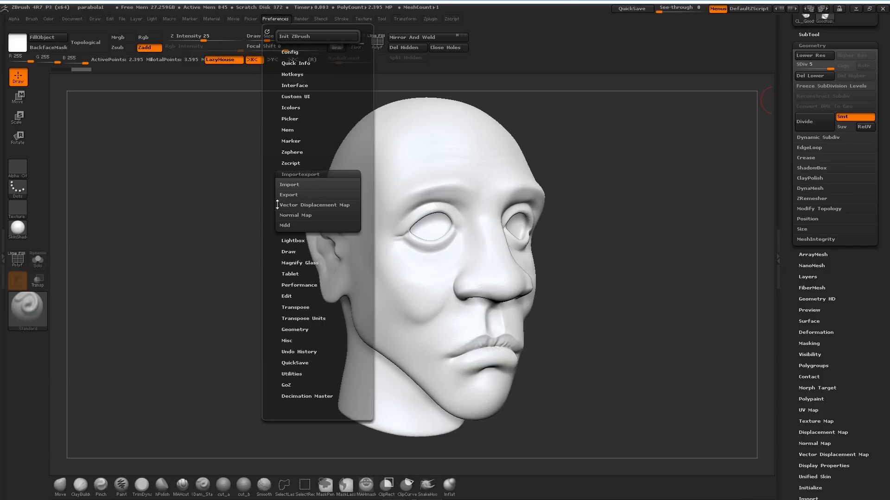
pyautogui.click(315, 205)
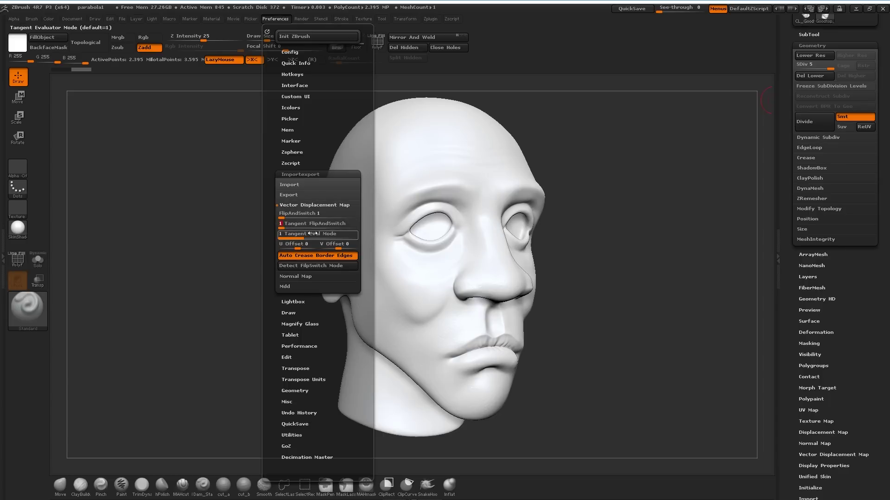
pyautogui.moveTo(312, 233)
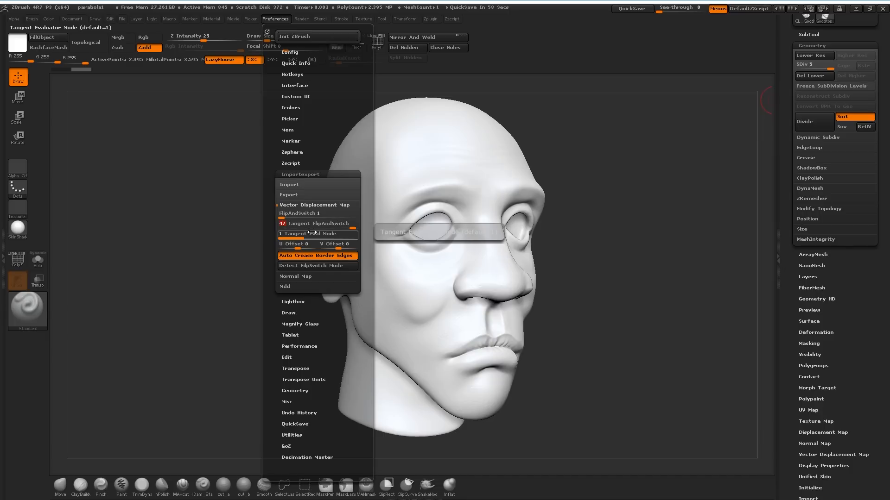
pyautogui.moveTo(312, 235)
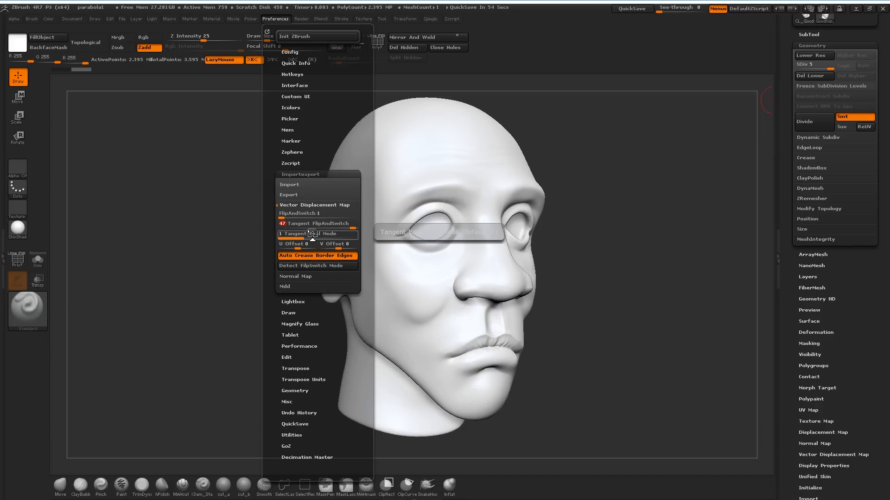
pyautogui.moveTo(312, 240)
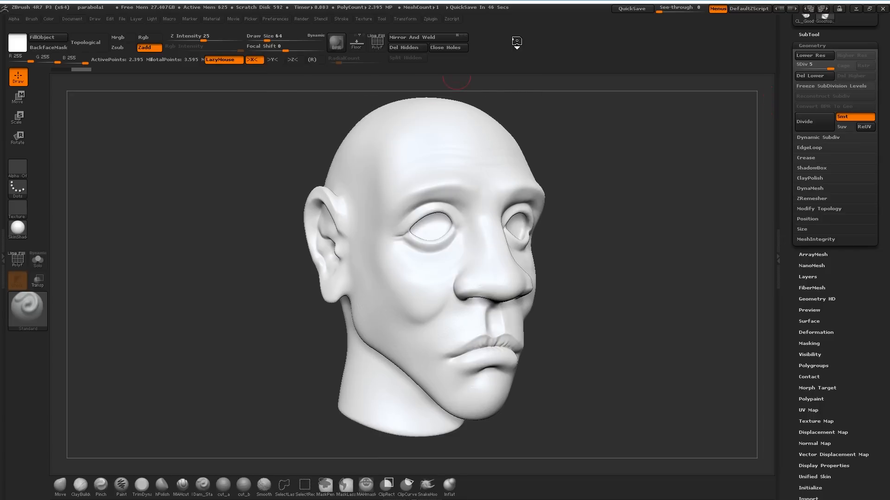
pyautogui.moveTo(812, 55)
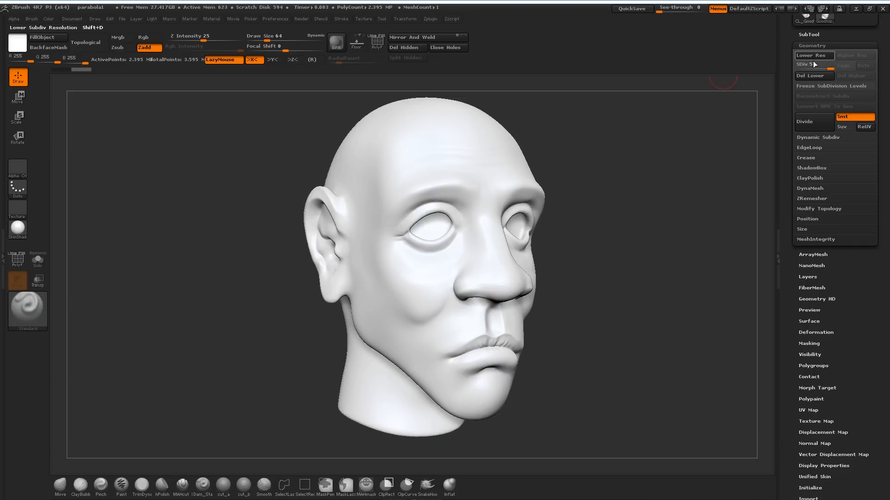
# Step: Lower the head's subdivision level and open the Multi Map Exporter plugin
pyautogui.click(812, 55)
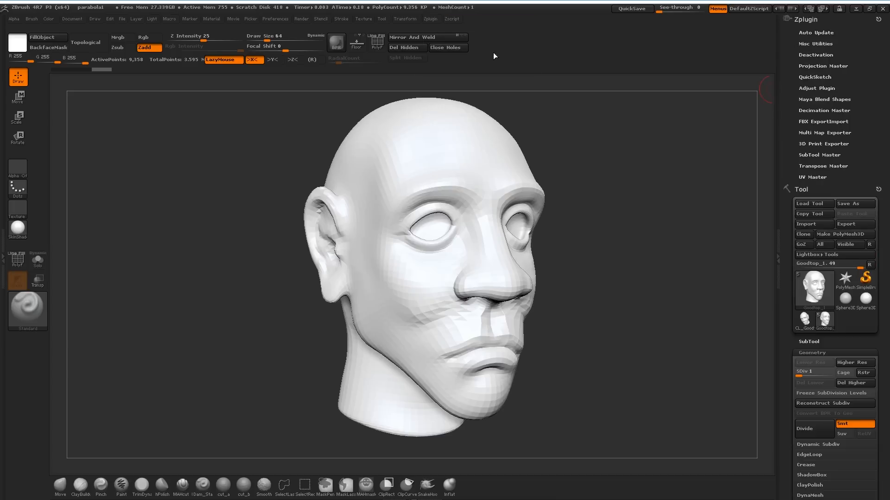
pyautogui.moveTo(819, 128)
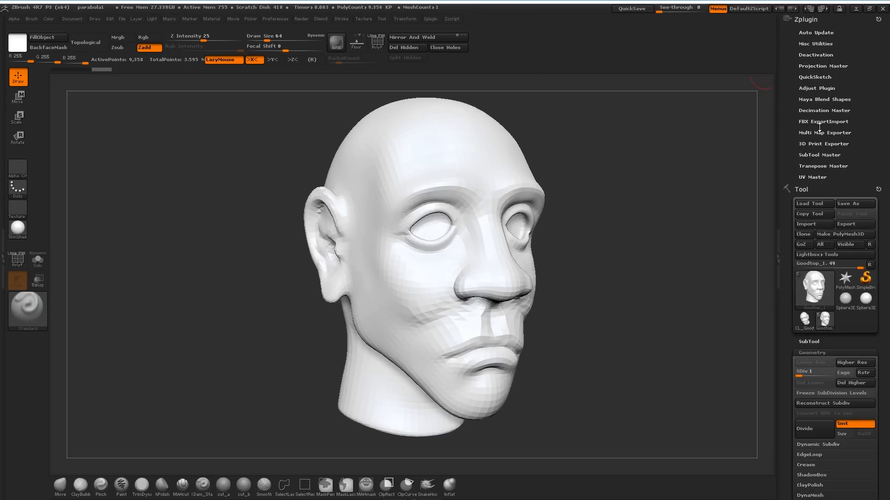
pyautogui.click(828, 133)
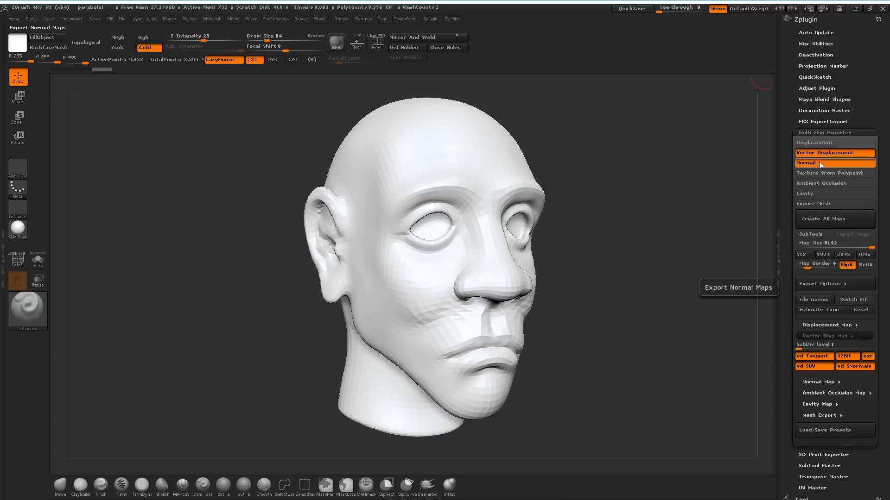
pyautogui.moveTo(813, 206)
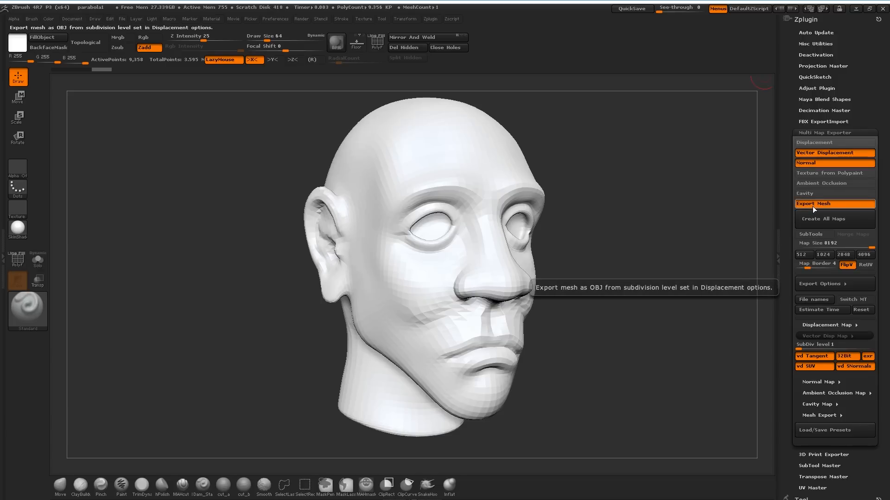
pyautogui.moveTo(801, 244)
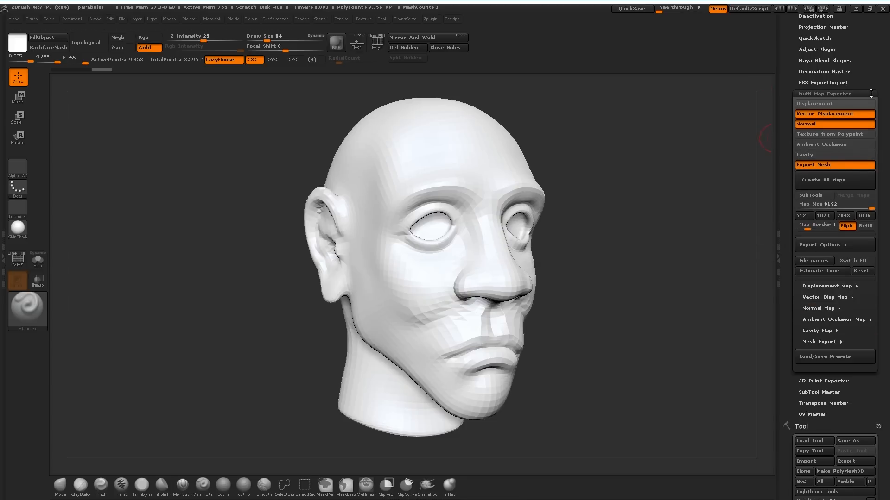
pyautogui.moveTo(834, 114)
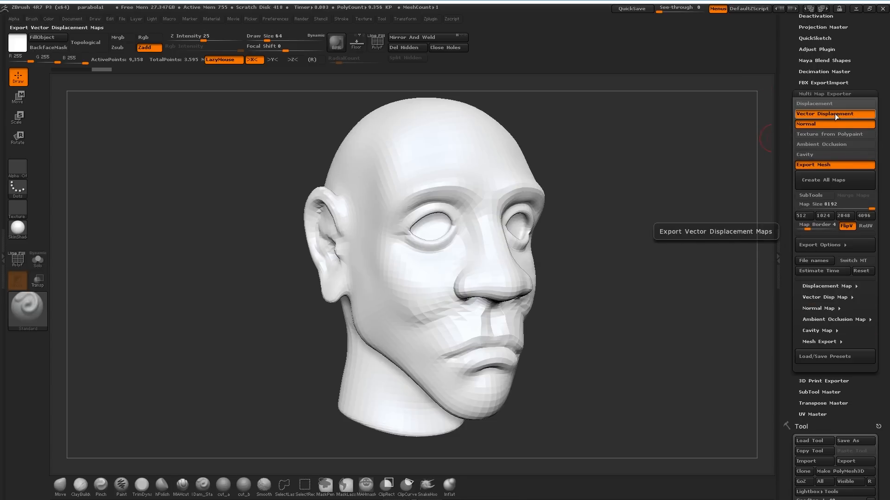
pyautogui.moveTo(816, 226)
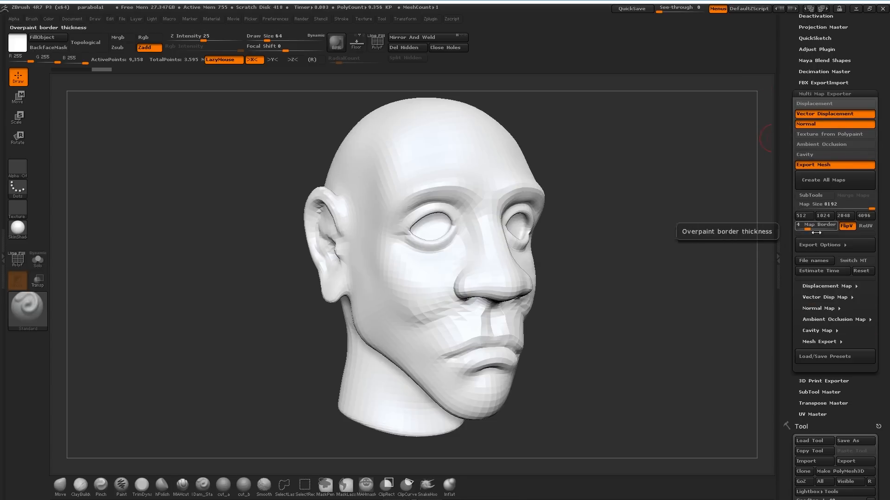
pyautogui.moveTo(834, 245)
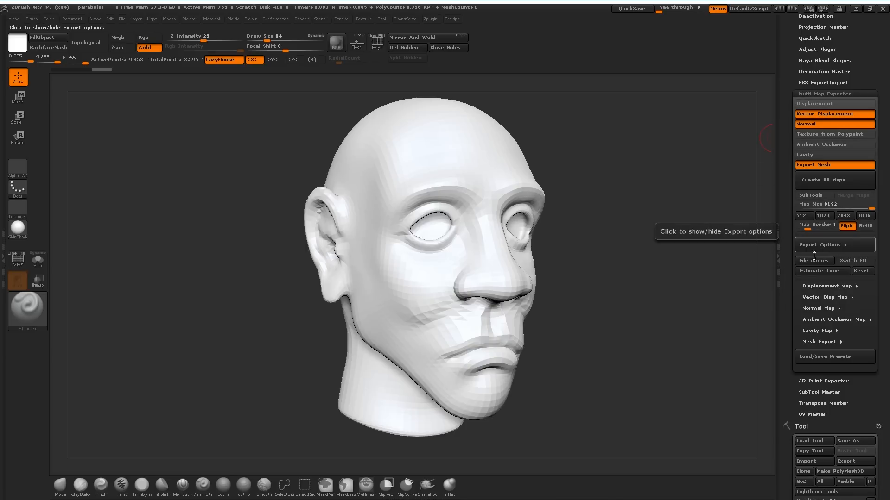
# Step: Expand the map export settings in Multi Map Exporter
pyautogui.click(827, 297)
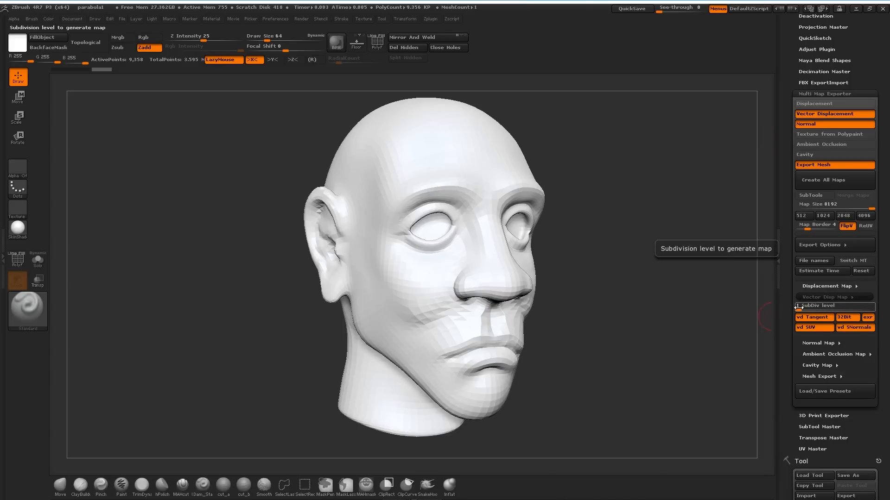
pyautogui.moveTo(813, 328)
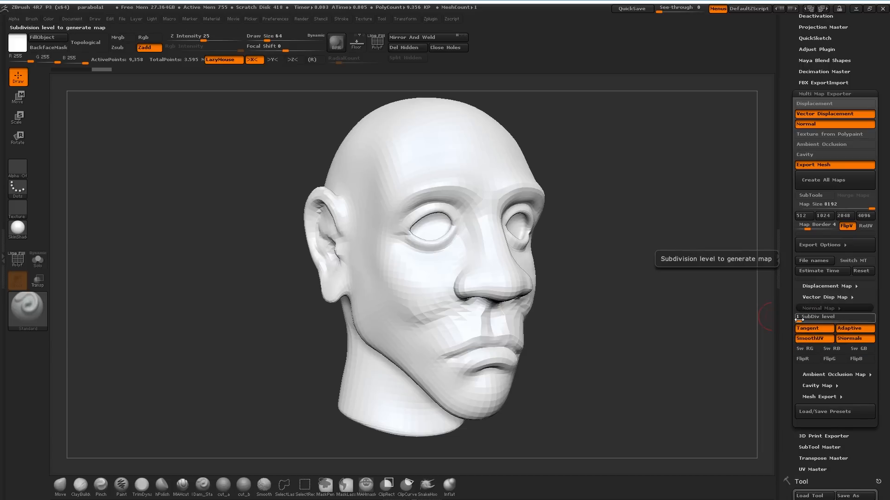
pyautogui.moveTo(855, 328)
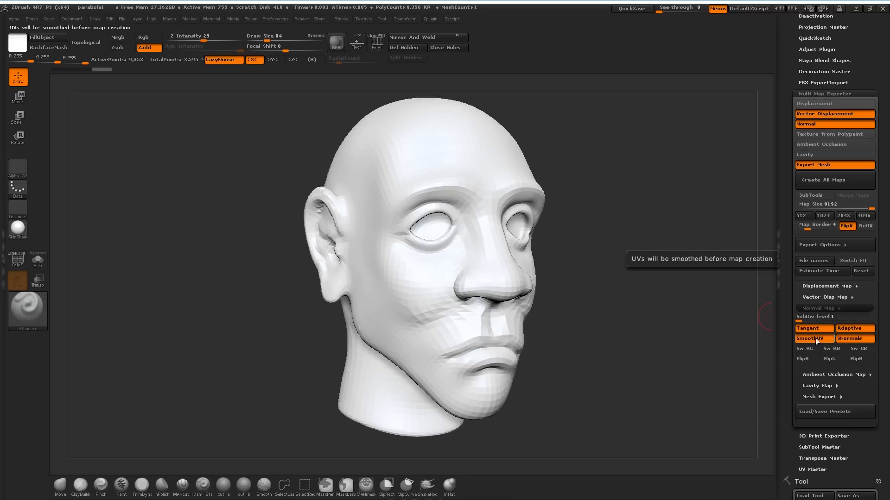
pyautogui.moveTo(855, 339)
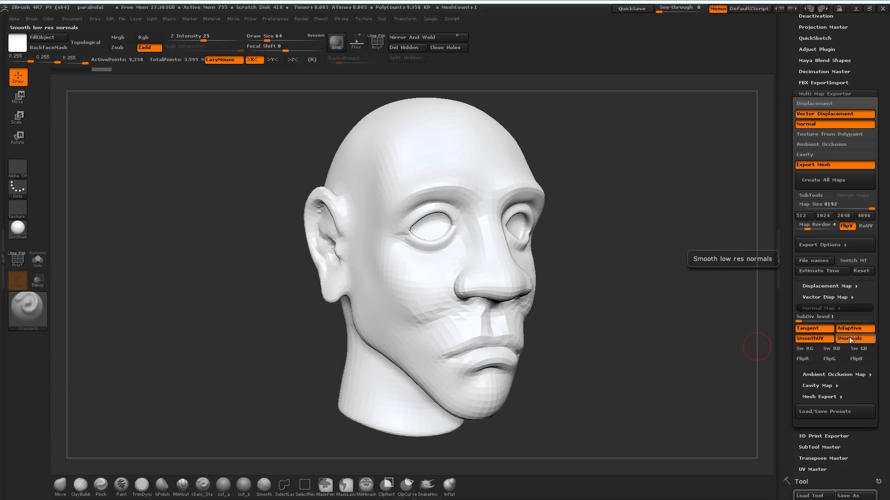
pyautogui.moveTo(596, 185)
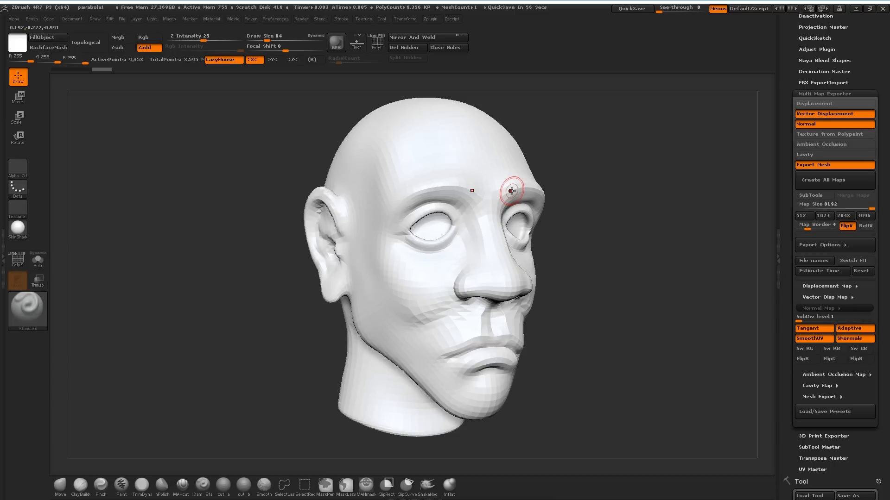
pyautogui.moveTo(510, 190)
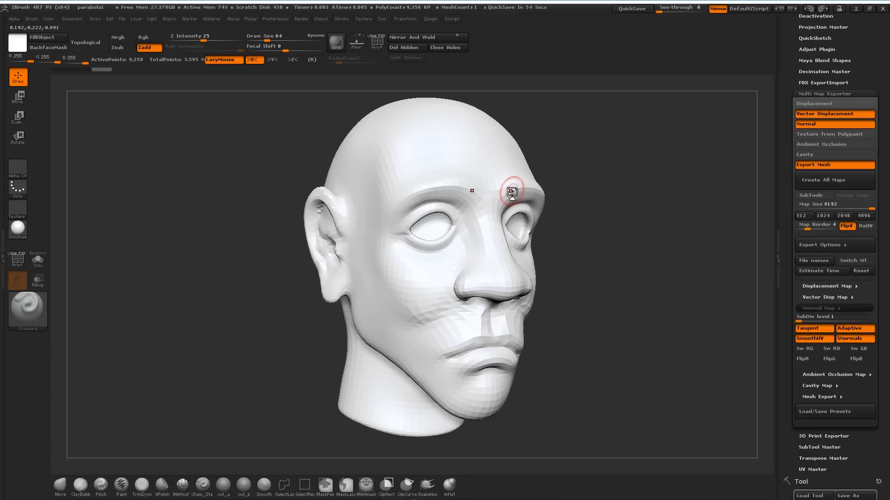
pyautogui.moveTo(729, 247)
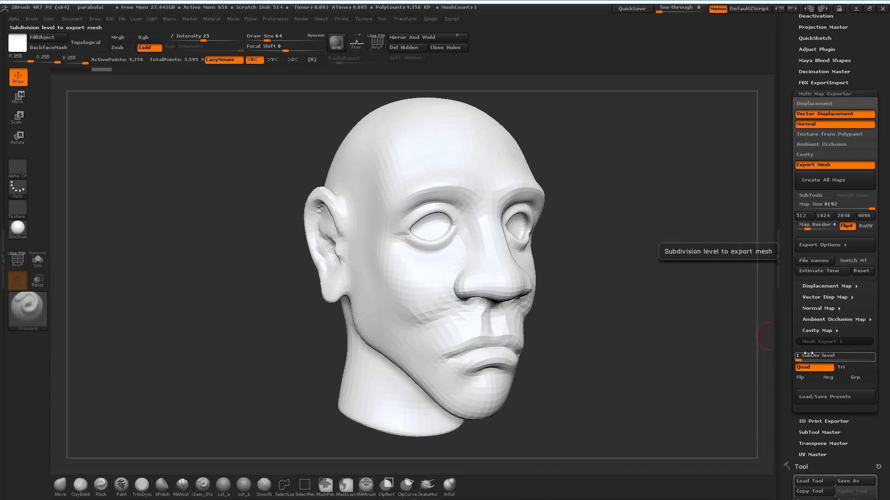
pyautogui.moveTo(814, 367)
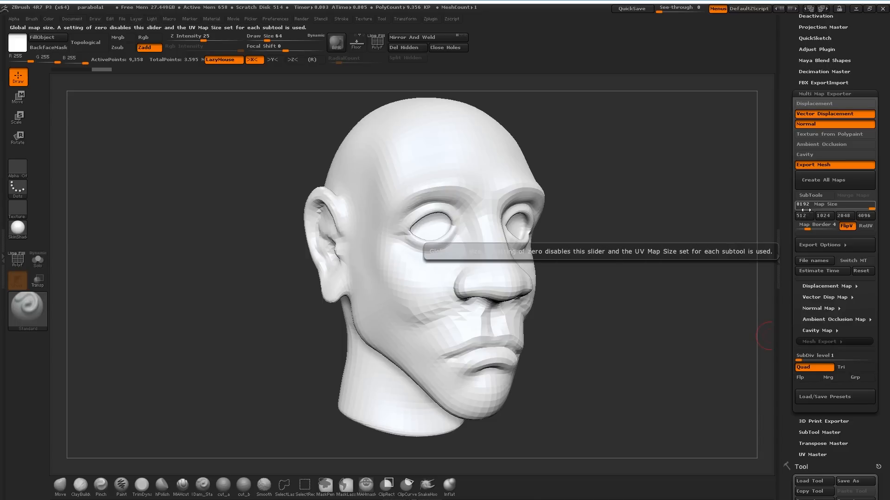
pyautogui.moveTo(835, 179)
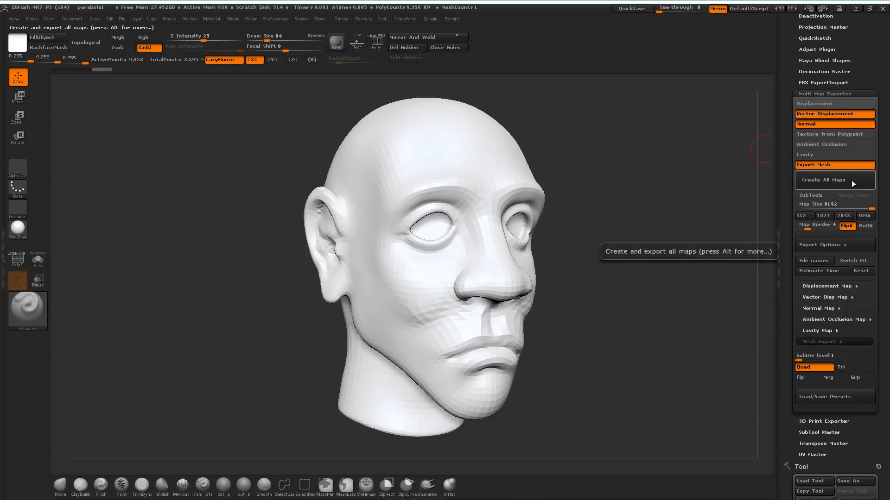
# Step: Run Create All Maps at an 8192 map size
pyautogui.click(822, 180)
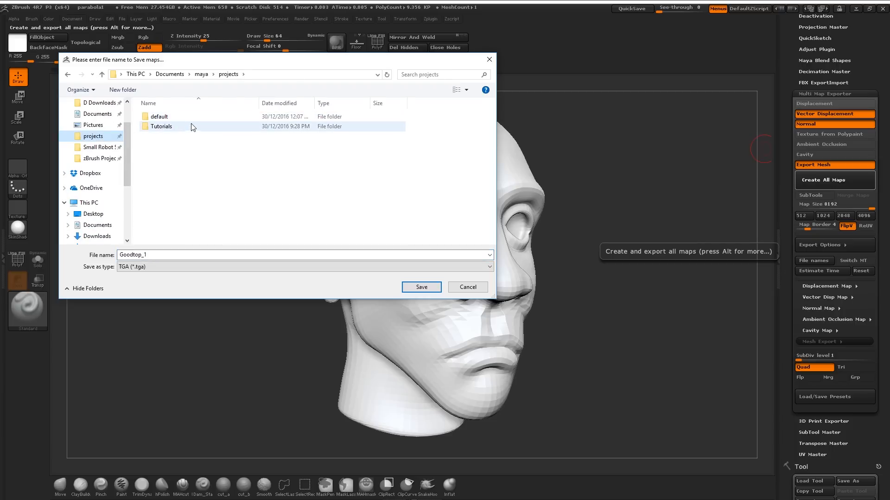
# Step: Save the maps with the par_ prefix into Tutorials > sourceimages > displacementmaps
pyautogui.doubleClick(162, 126)
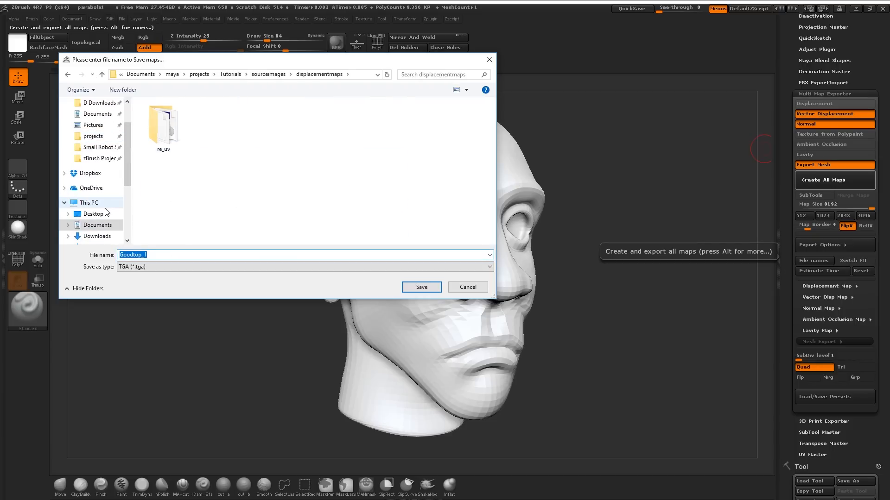
pyautogui.write('par_')
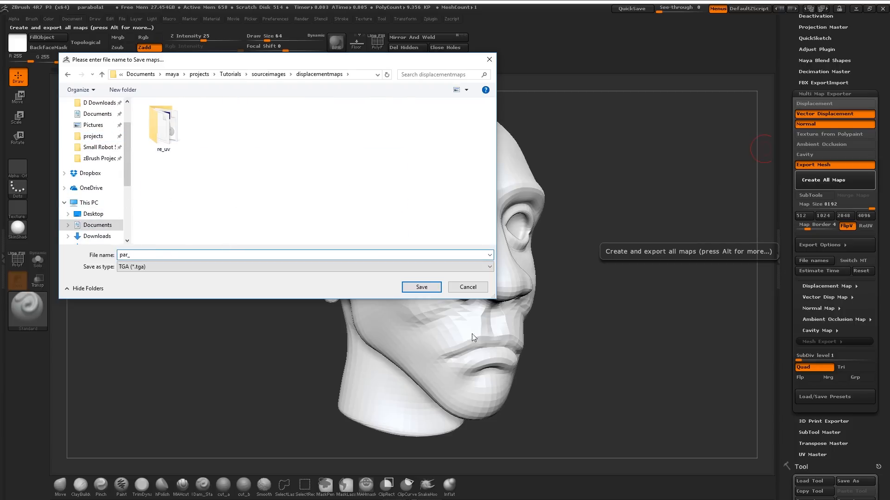
pyautogui.click(421, 286)
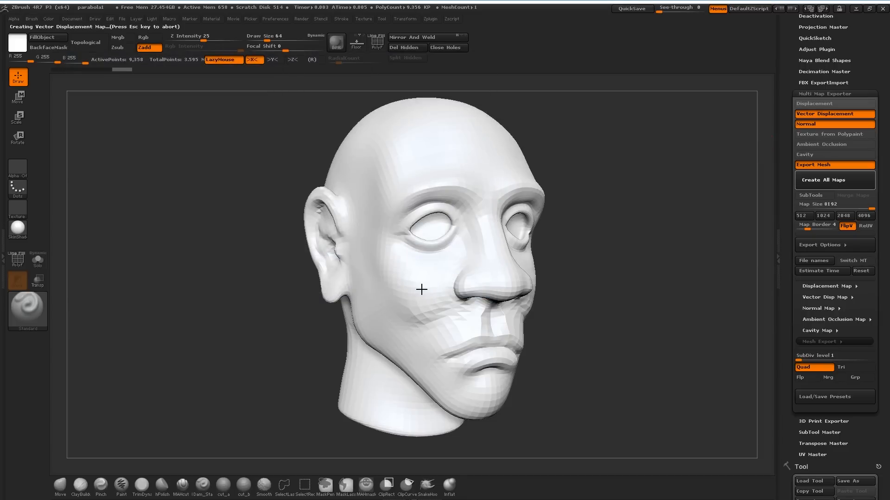
pyautogui.click(834, 180)
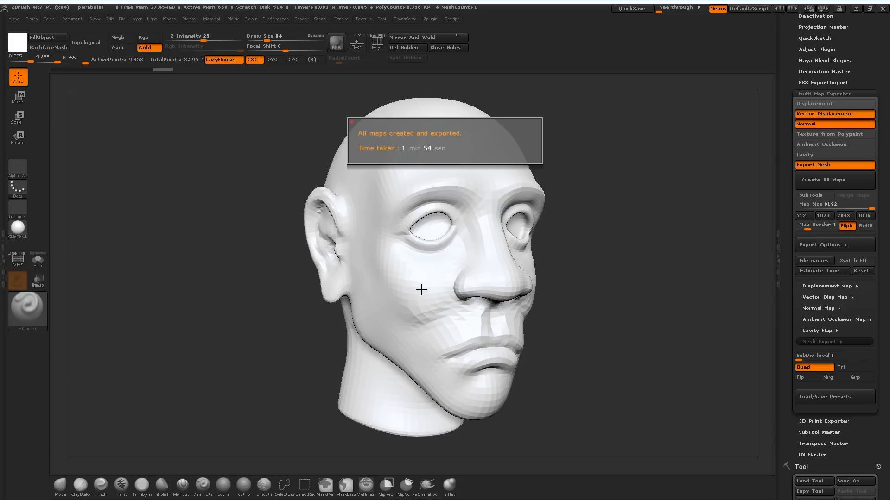
pyautogui.moveTo(527, 131)
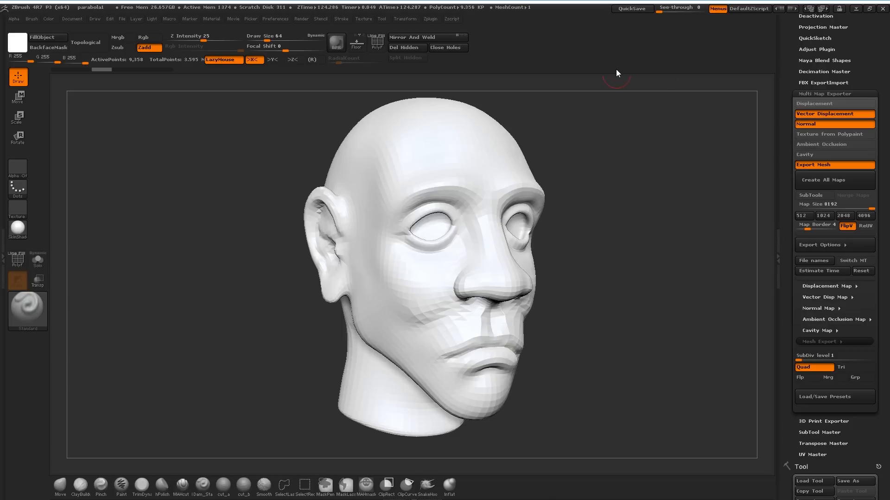
pyautogui.moveTo(712, 73)
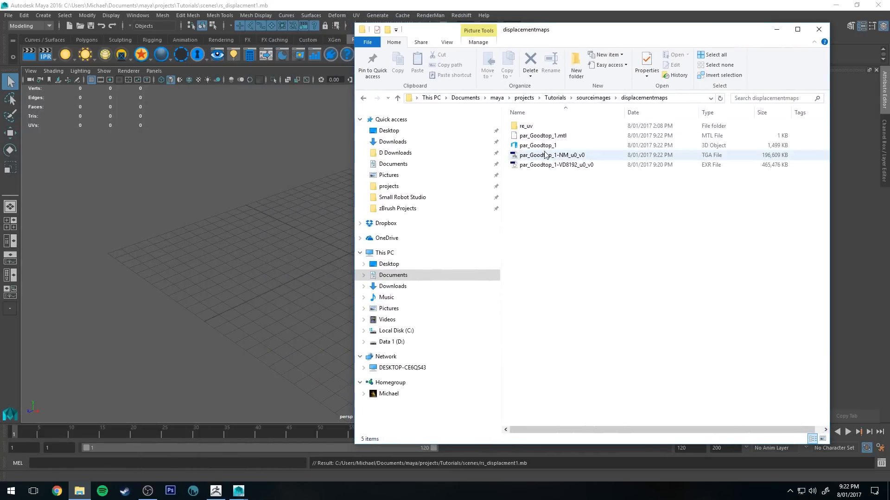
# Step: Select the exported par_ normal map file in the displacementmaps folder
pyautogui.click(538, 145)
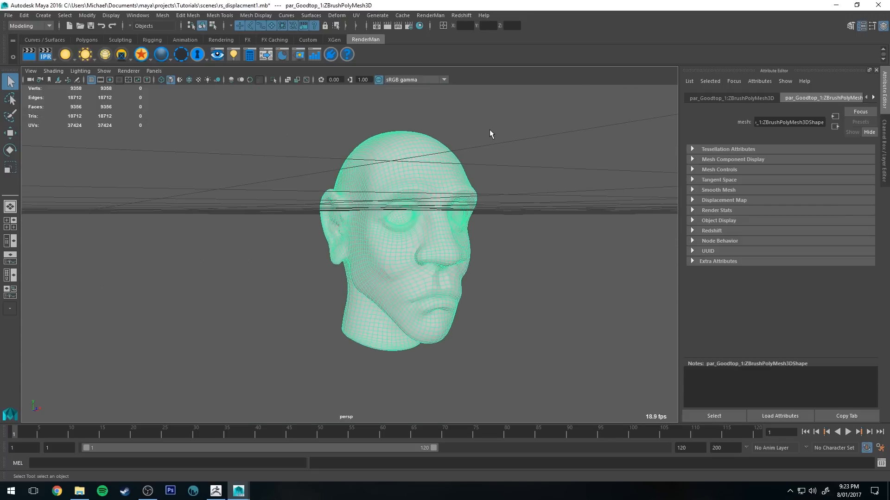
pyautogui.moveTo(408, 26)
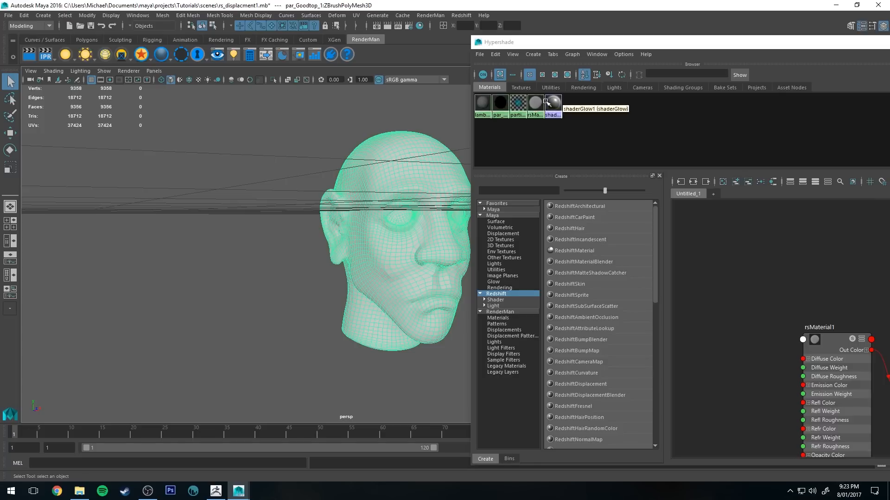
# Step: Assign the Redshift material rsMaterial1 to the head, then close Hypershade
pyautogui.rightClick(534, 104)
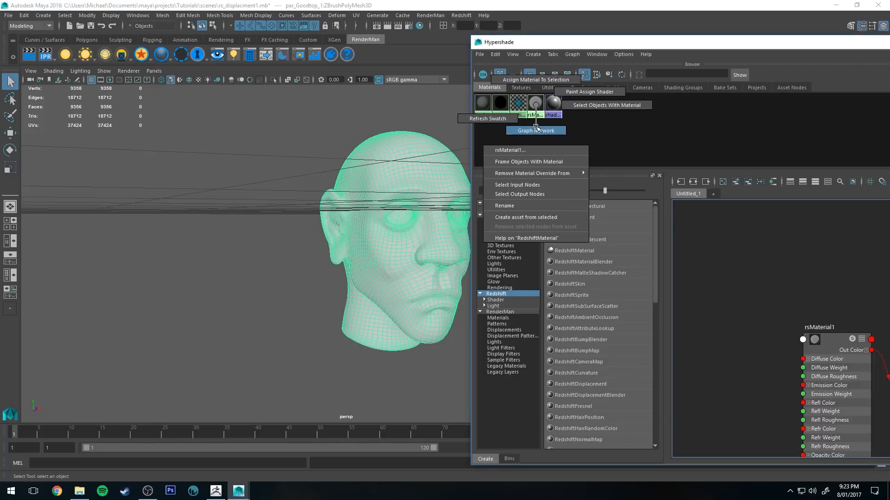
pyautogui.click(534, 130)
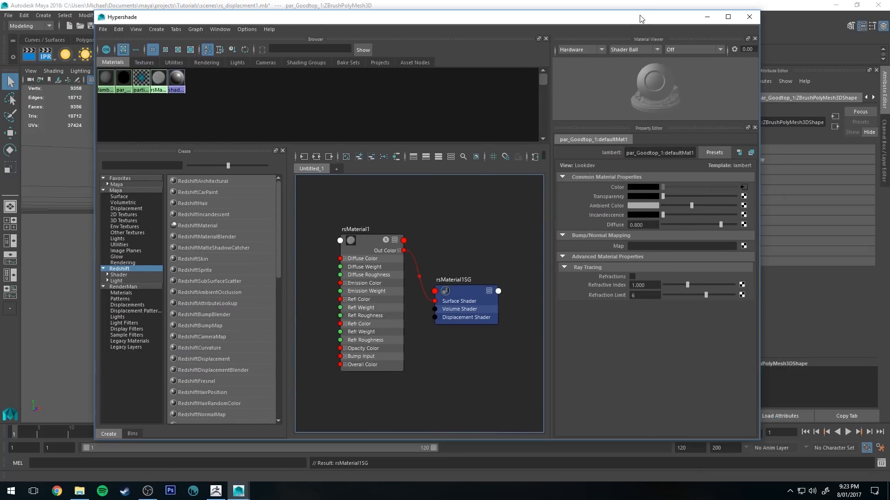
pyautogui.click(748, 17)
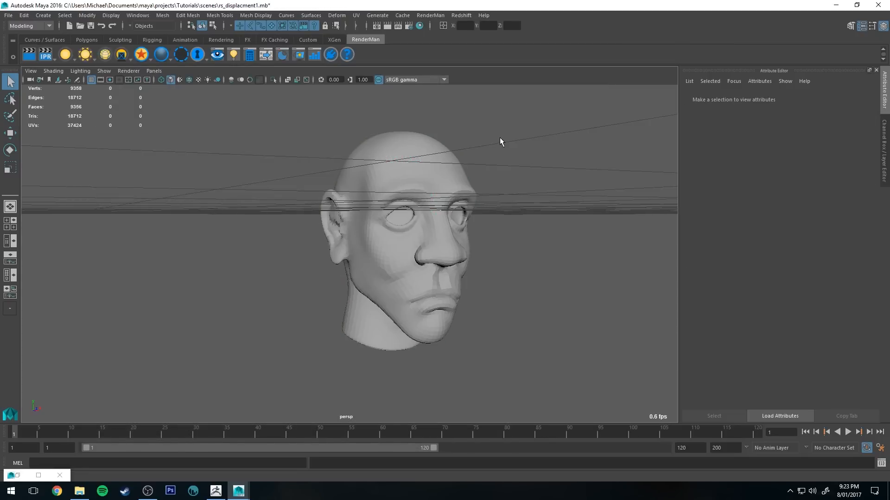
# Step: On the head's Redshift attributes, enable displacement and disable Enable Auto Bump Mapping
pyautogui.click(397, 238)
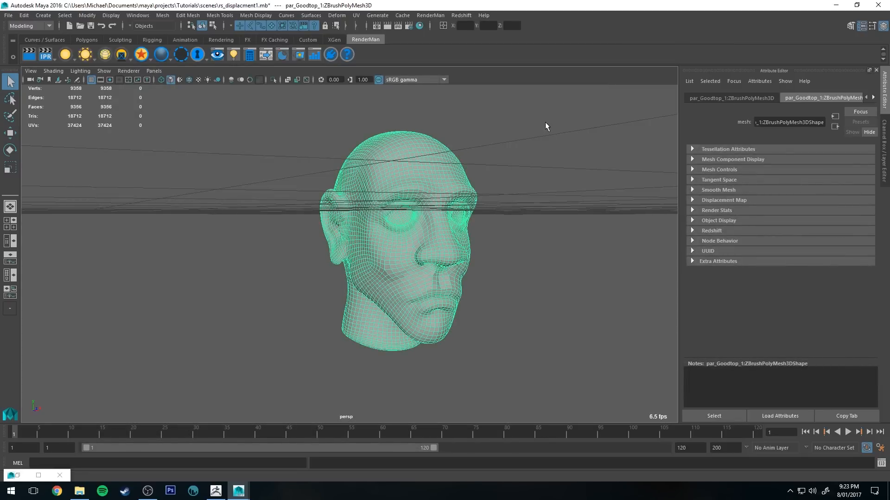
pyautogui.moveTo(793, 73)
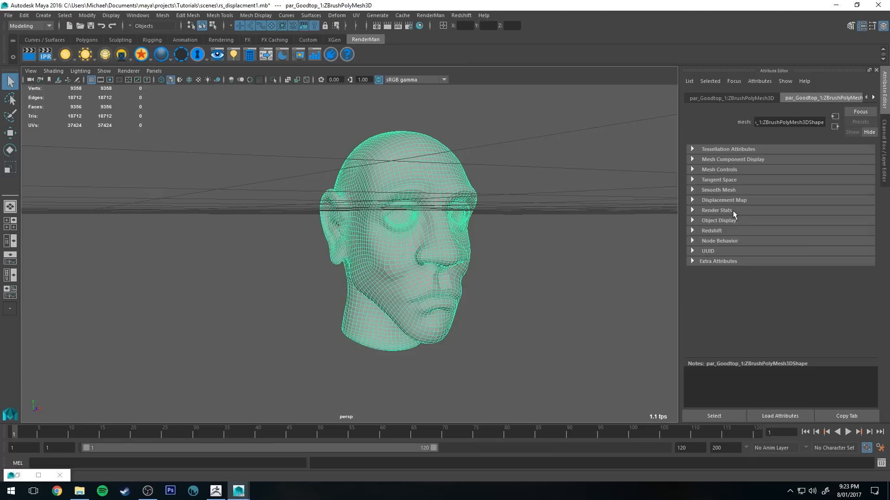
pyautogui.click(711, 230)
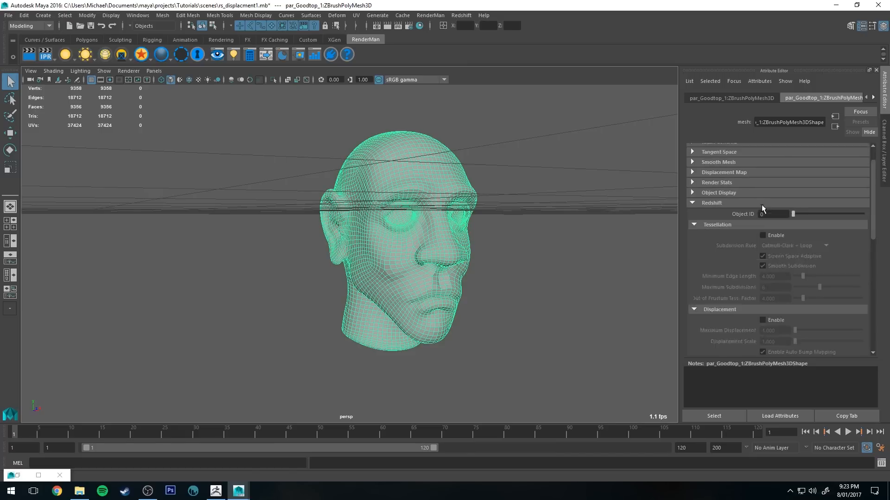
pyautogui.scroll(-3)
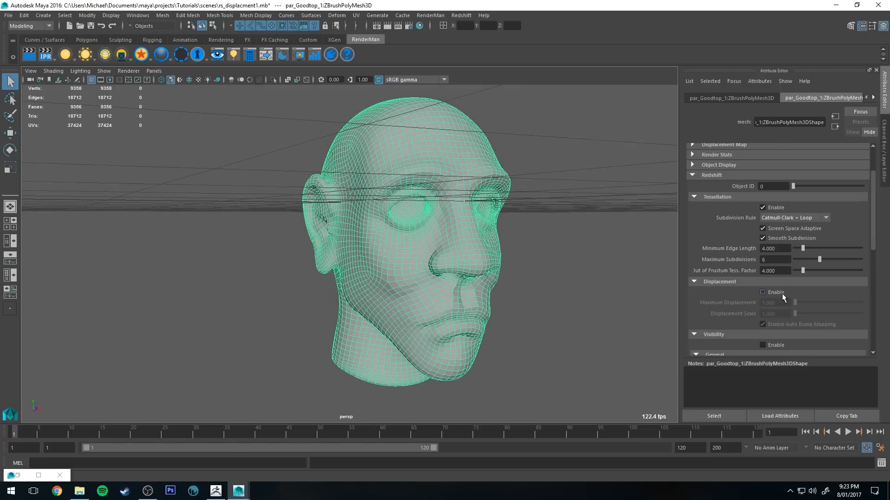
pyautogui.click(762, 292)
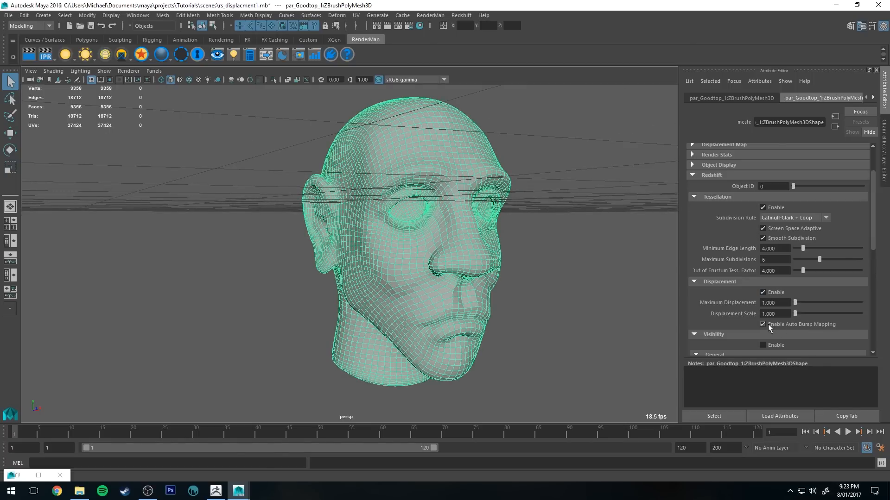
pyautogui.click(763, 324)
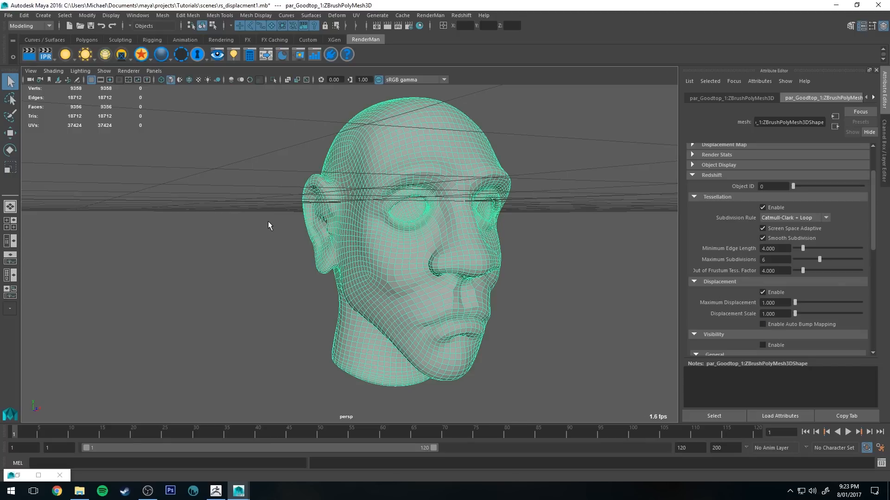
pyautogui.moveTo(430, 28)
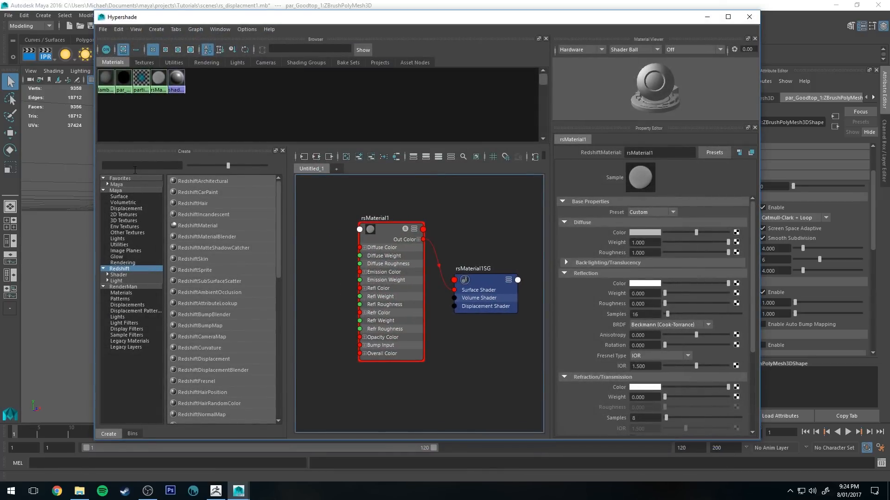
# Step: Create a RedshiftDisplacement node with Object space type and add a file texture input
pyautogui.write('d')
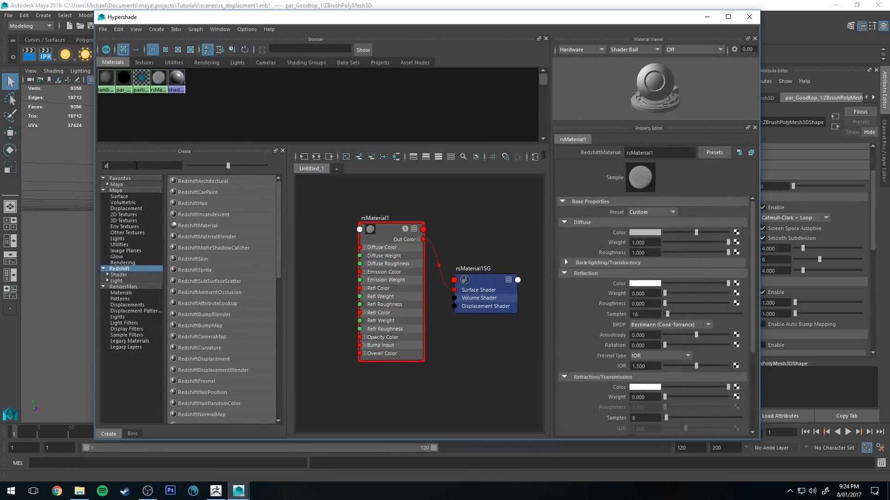
pyautogui.write('isp')
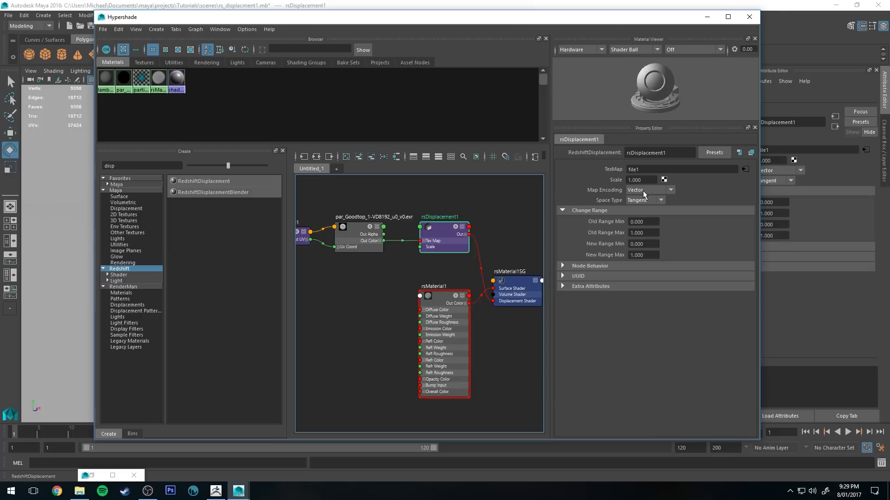
pyautogui.moveTo(627, 204)
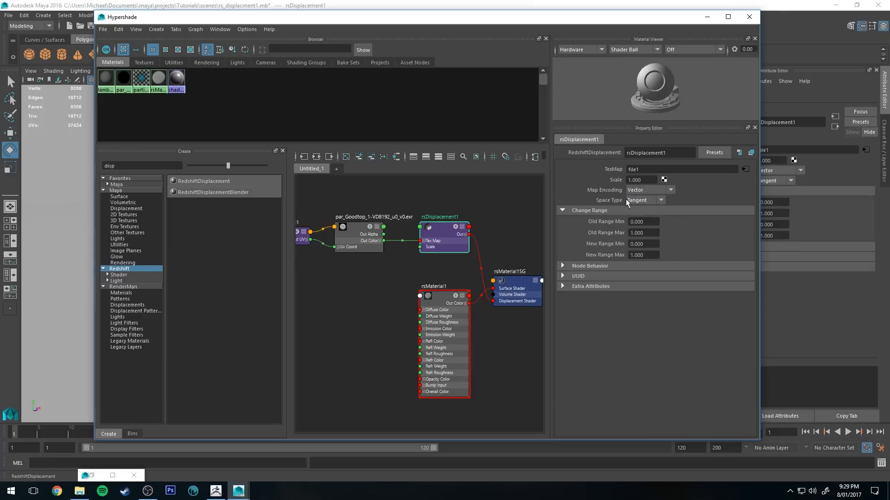
pyautogui.click(644, 200)
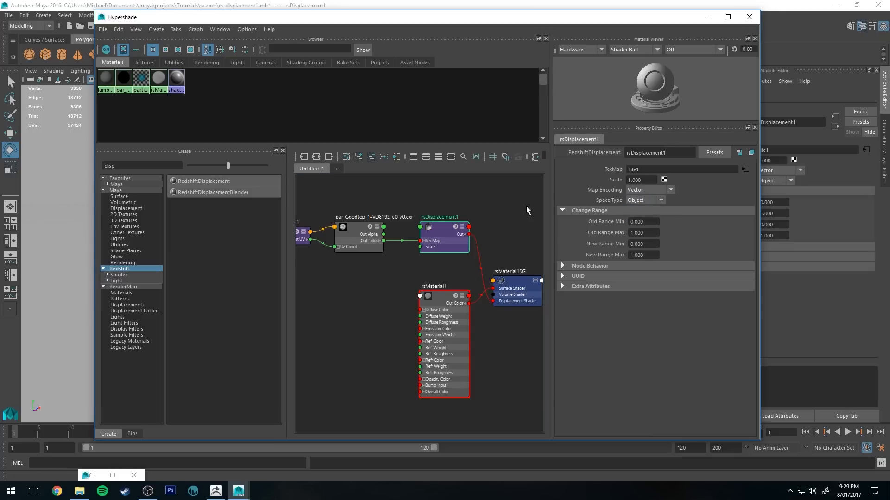
pyautogui.click(647, 200)
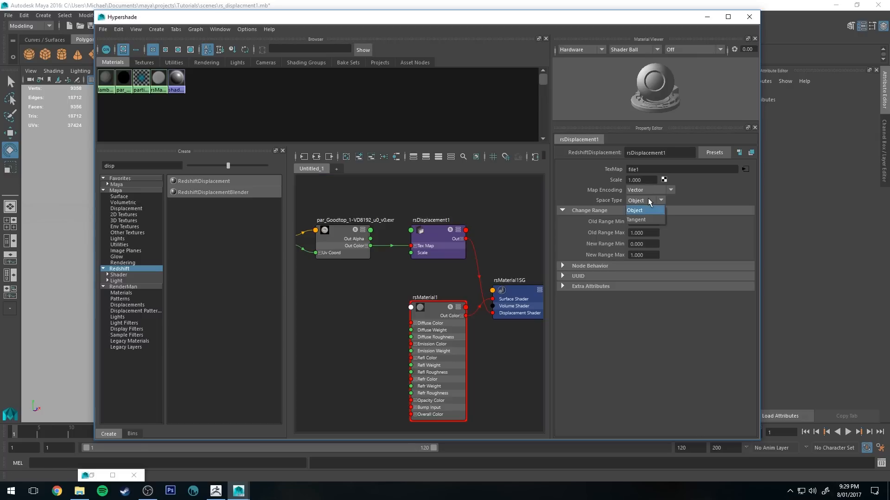
pyautogui.click(635, 209)
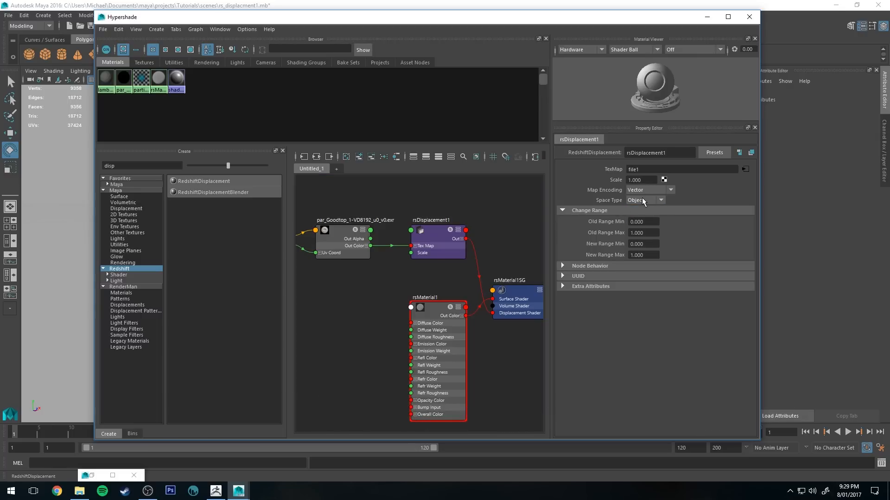
pyautogui.click(645, 200)
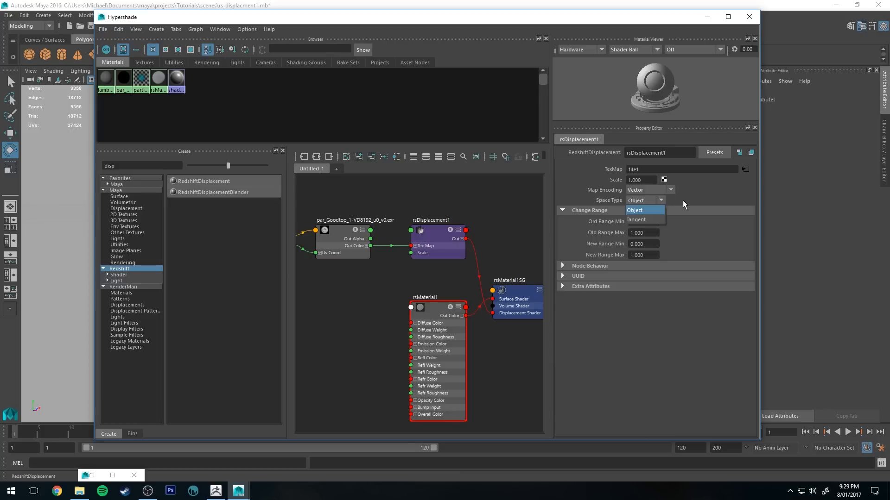
pyautogui.click(636, 220)
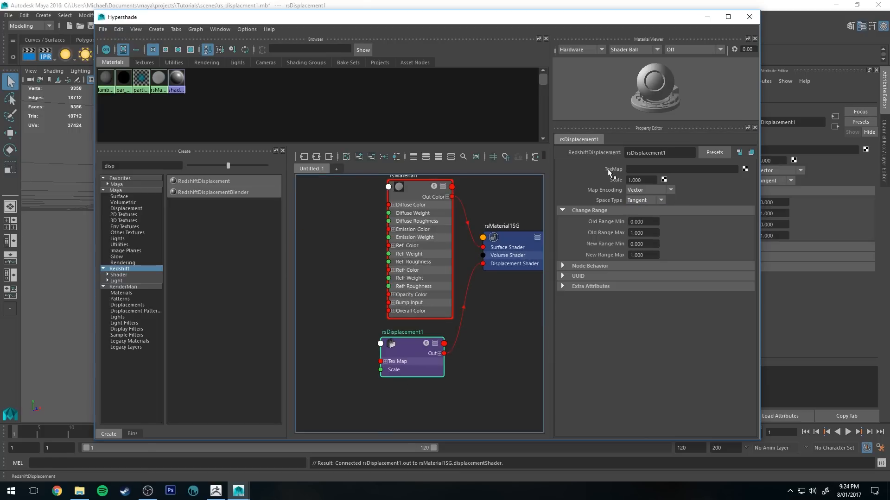
pyautogui.click(745, 169)
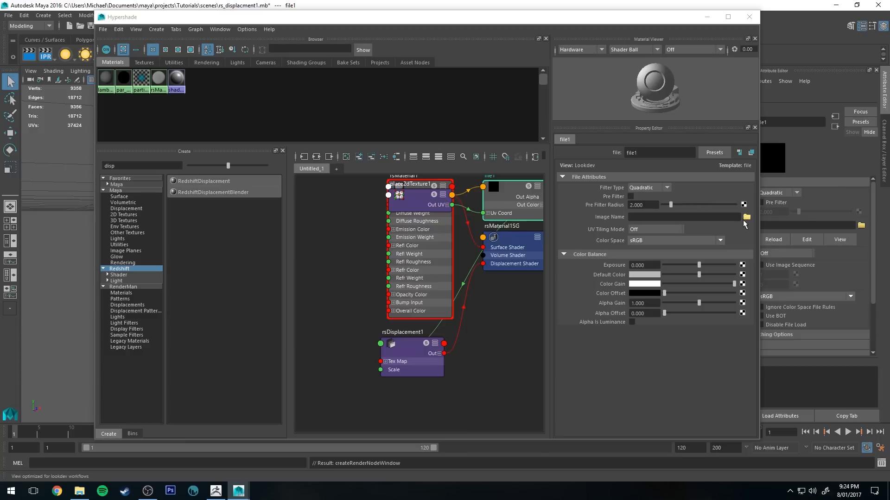
# Step: Load par_Goodtop_1-VD8192_u0_v0.exr from the displacementmaps folder into the displacement file texture
pyautogui.click(746, 217)
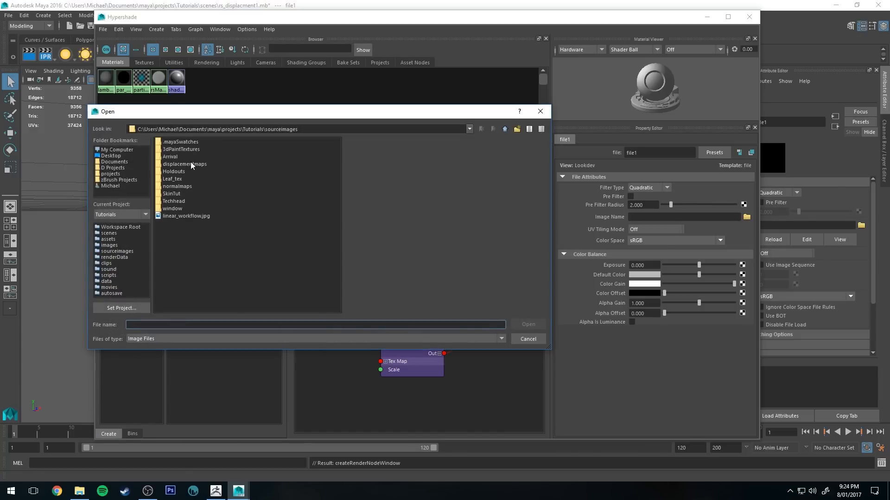
pyautogui.doubleClick(184, 164)
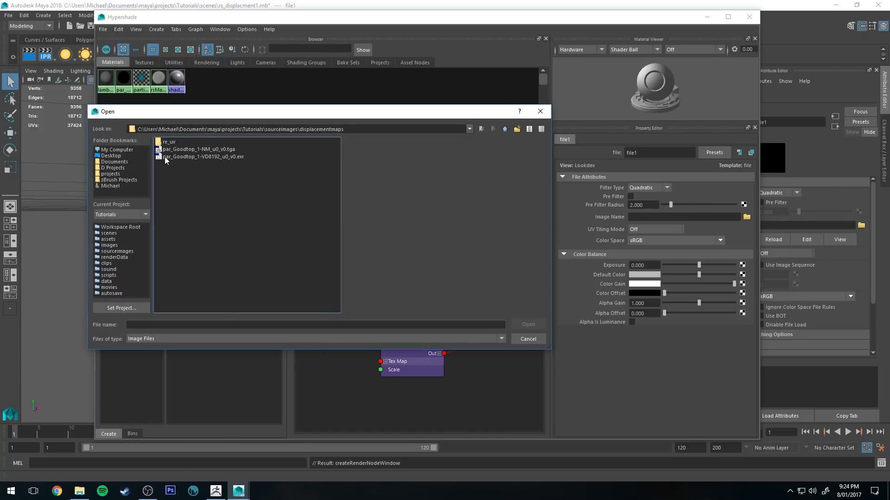
pyautogui.click(526, 338)
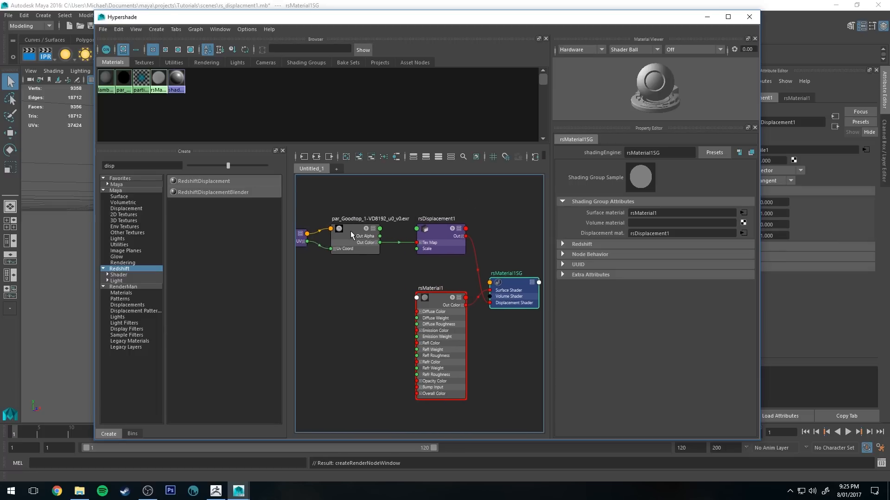
# Step: Select the vector displacement file node to show its settings, with Color Space set to Raw
pyautogui.click(354, 238)
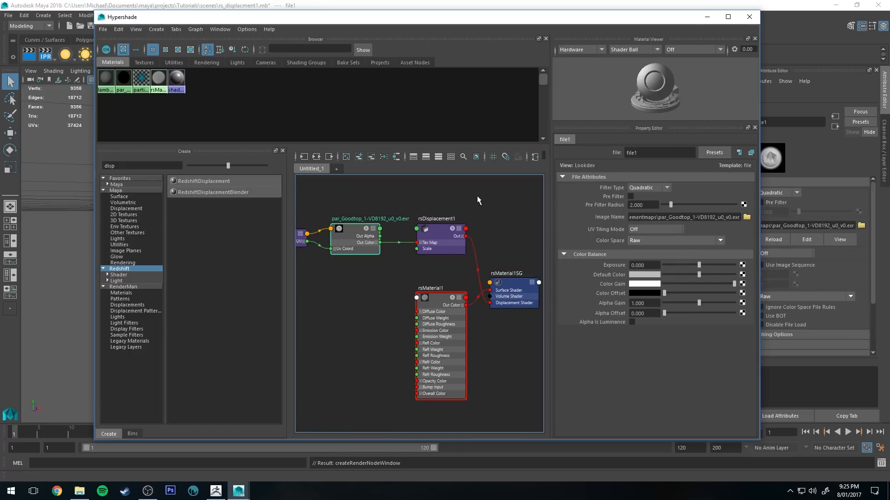
pyautogui.moveTo(473, 201)
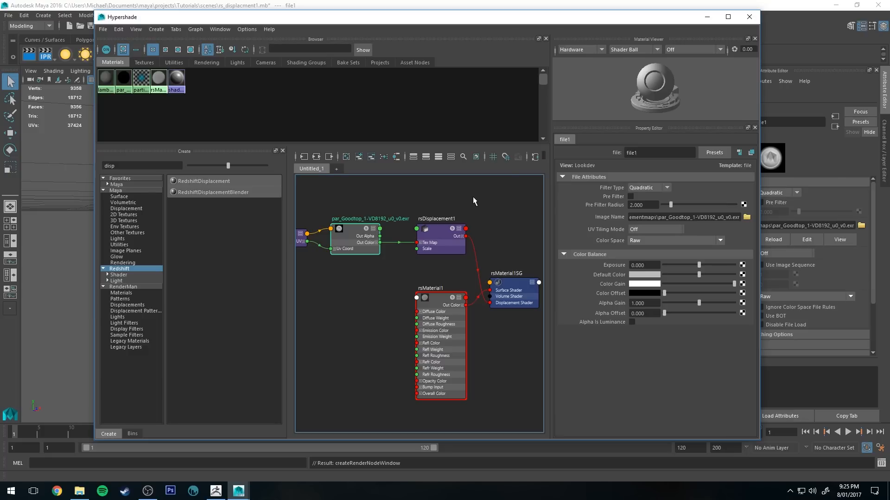
pyautogui.moveTo(413, 194)
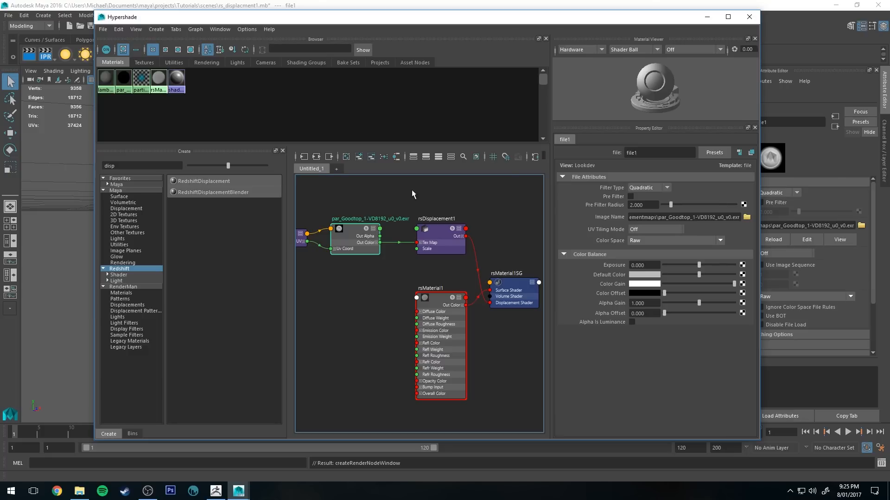
pyautogui.moveTo(363, 215)
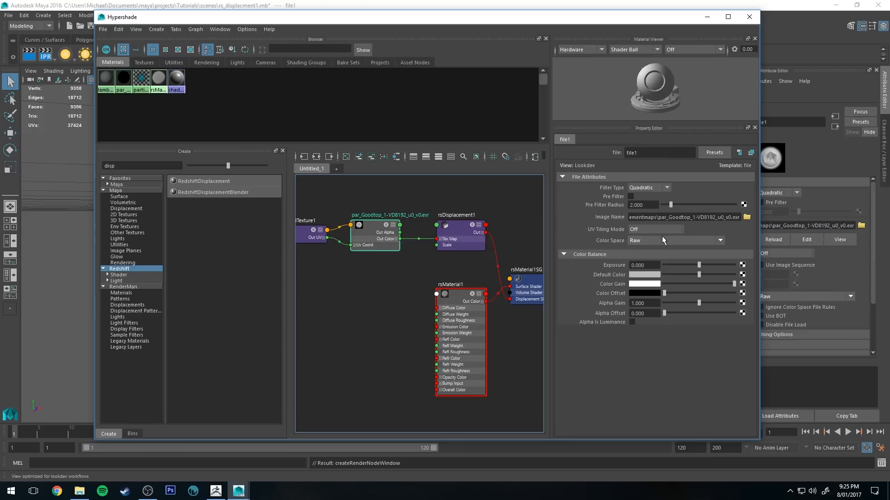
pyautogui.moveTo(640, 245)
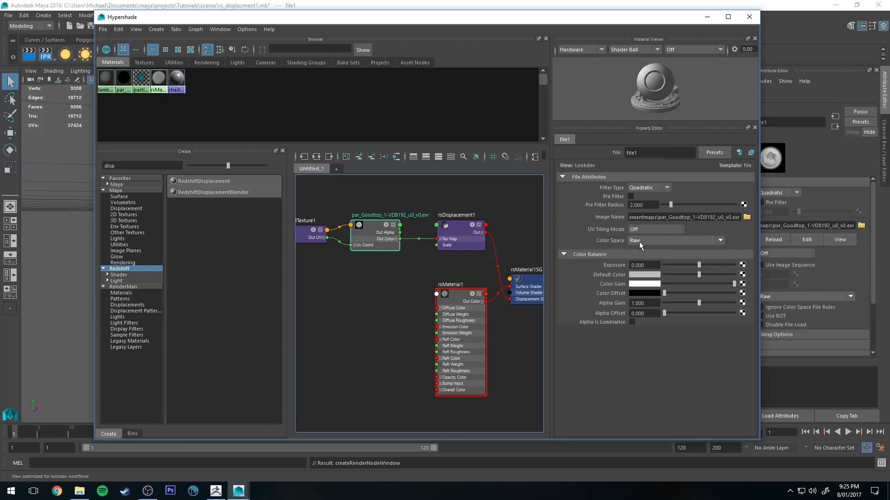
pyautogui.moveTo(641, 214)
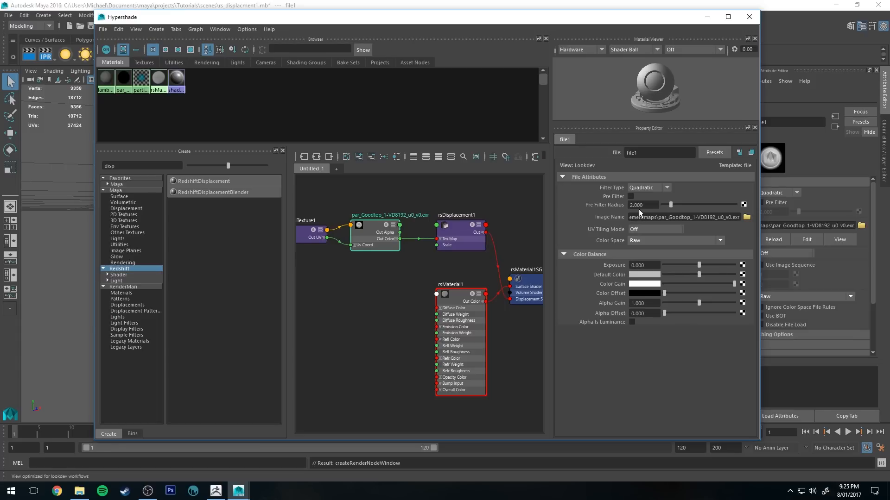
pyautogui.moveTo(672, 244)
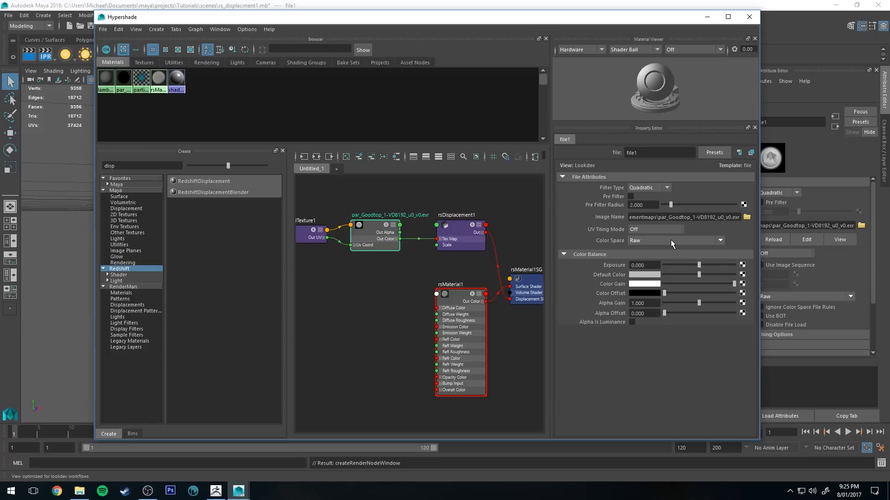
pyautogui.moveTo(571, 203)
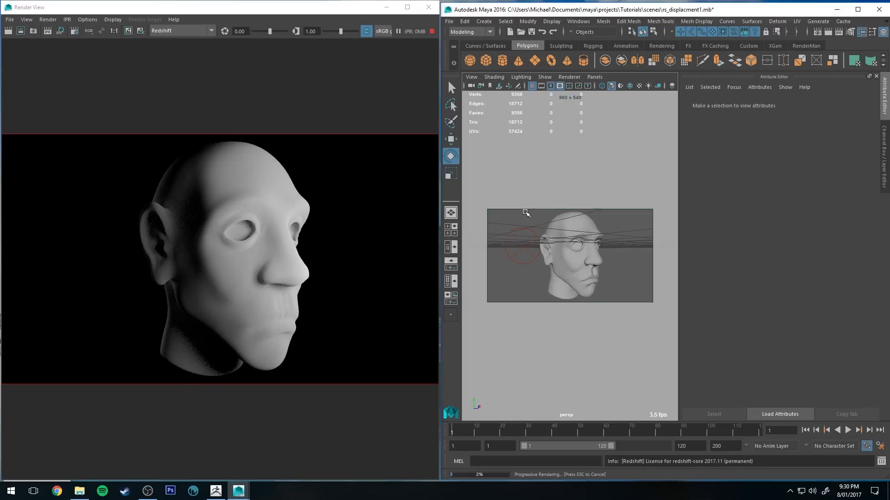
pyautogui.moveTo(569, 236)
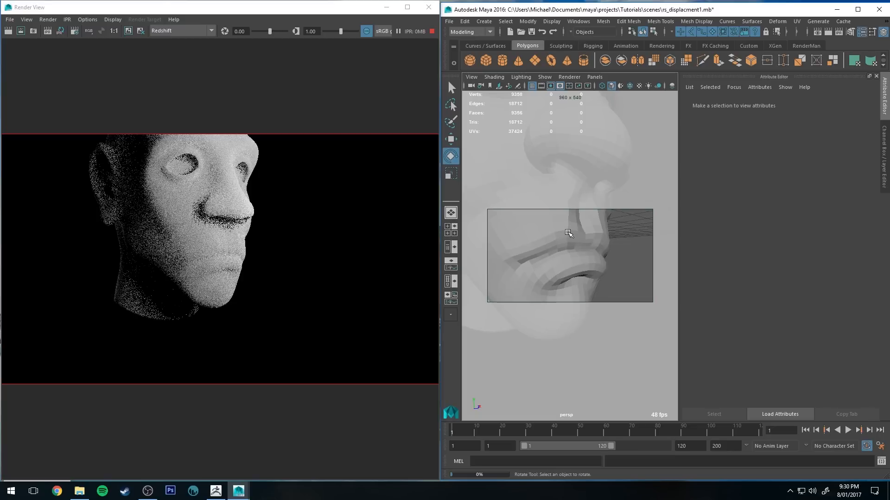
pyautogui.moveTo(589, 243)
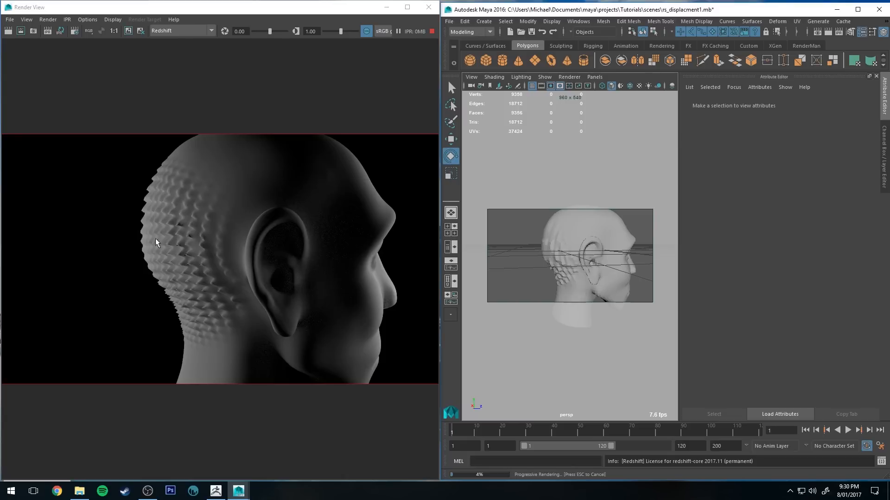
pyautogui.moveTo(168, 208)
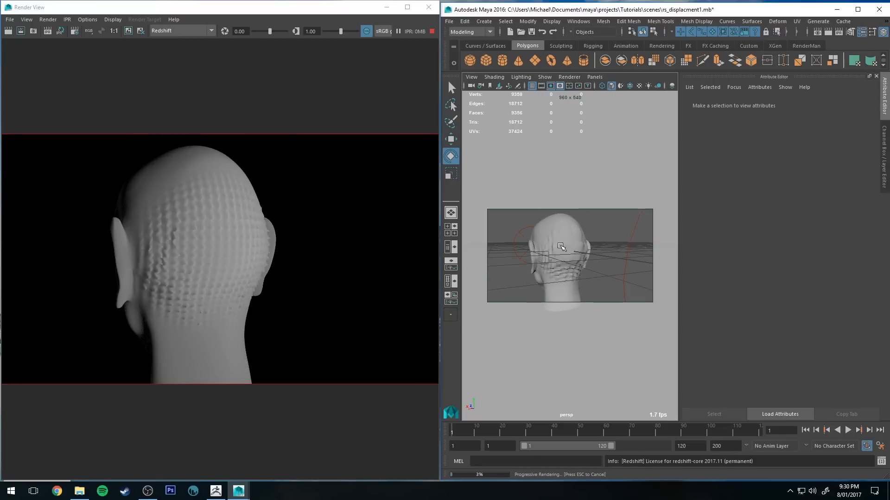
# Step: Re-render the displaced head with Redshift from the current camera view
pyautogui.click(883, 90)
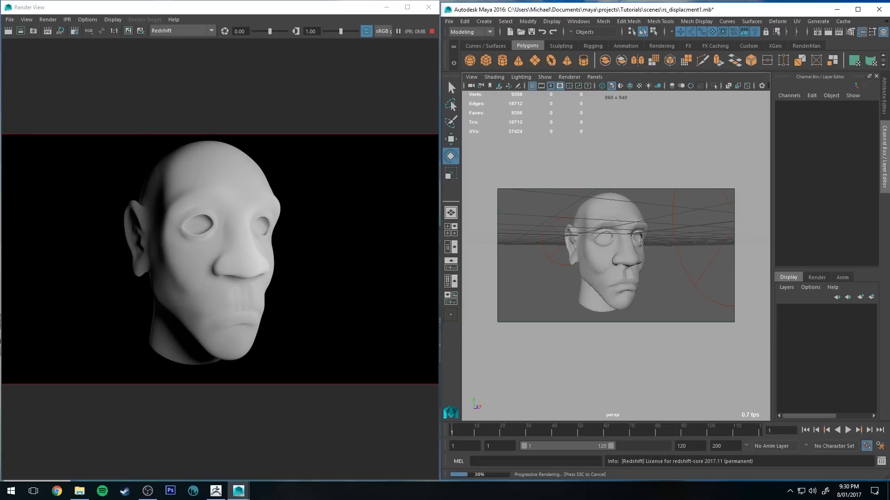
# Step: Select the head mesh and toggle Enable Auto Bump Mapping under its Redshift Displacement settings
pyautogui.click(609, 244)
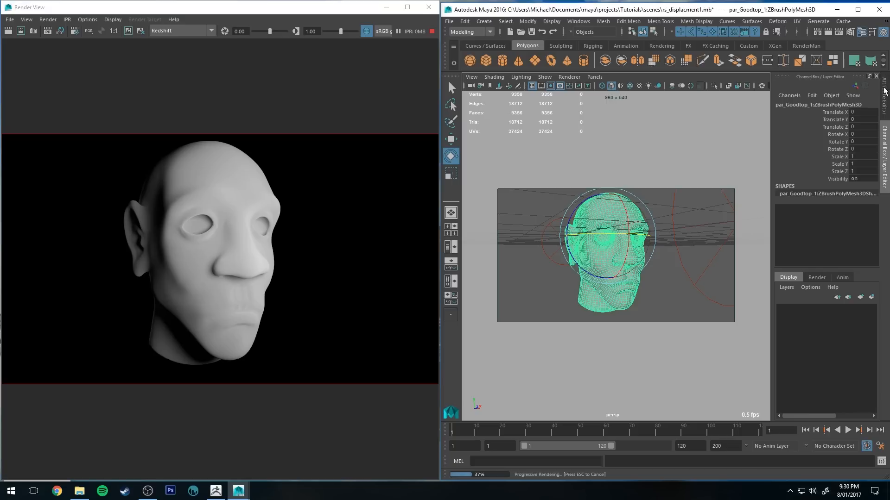
pyautogui.click(882, 91)
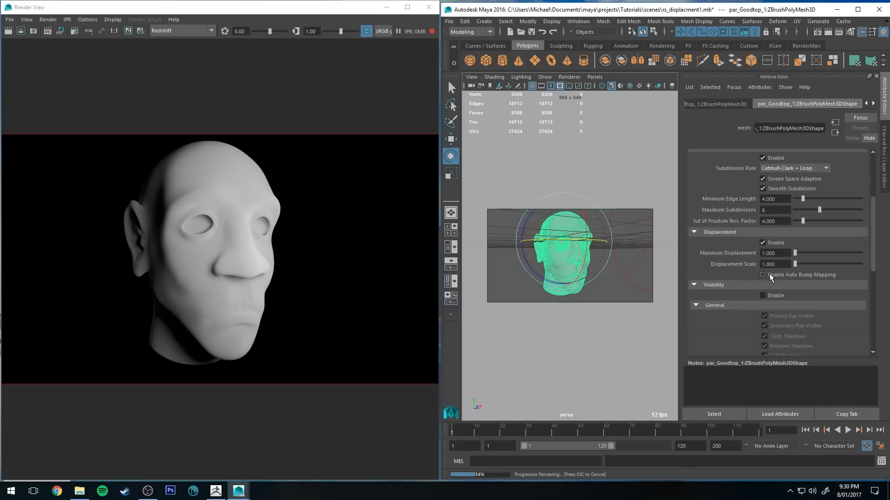
pyautogui.click(764, 275)
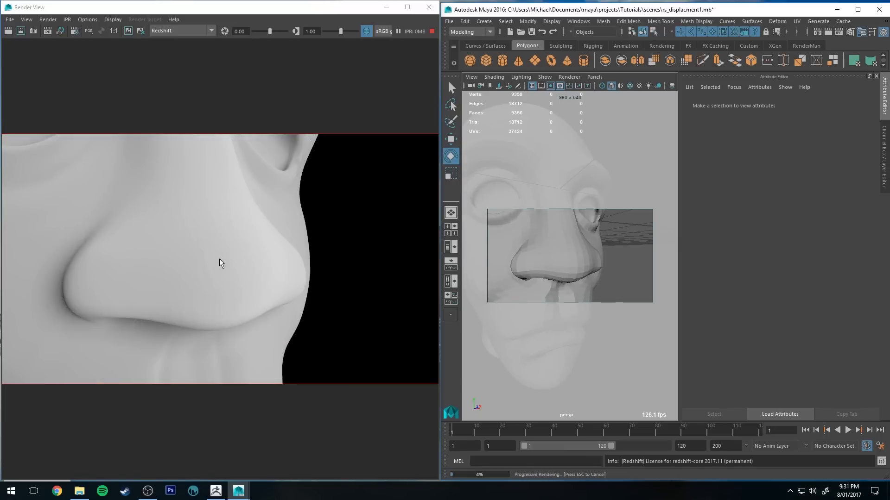
pyautogui.moveTo(198, 250)
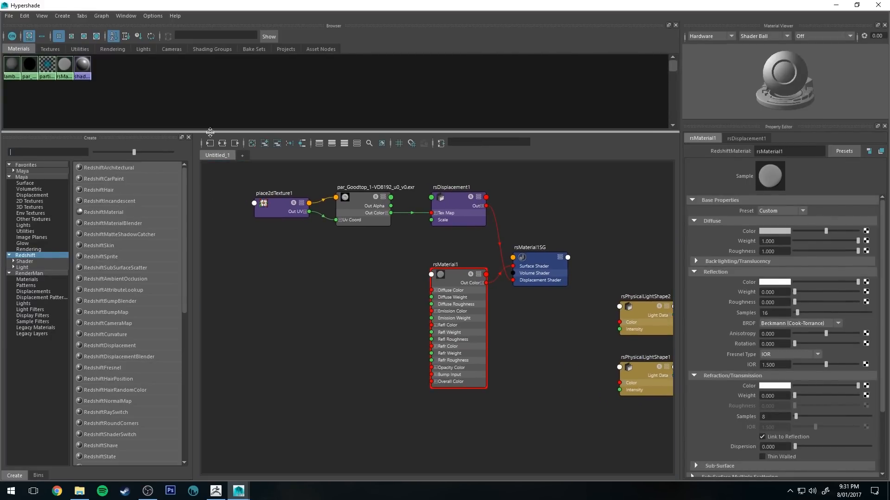
# Step: Create a RedshiftNormalMap for rsMaterial1's bump input, loading par_Goodtop_1-NM_u0_v0.tga
pyautogui.write('norm')
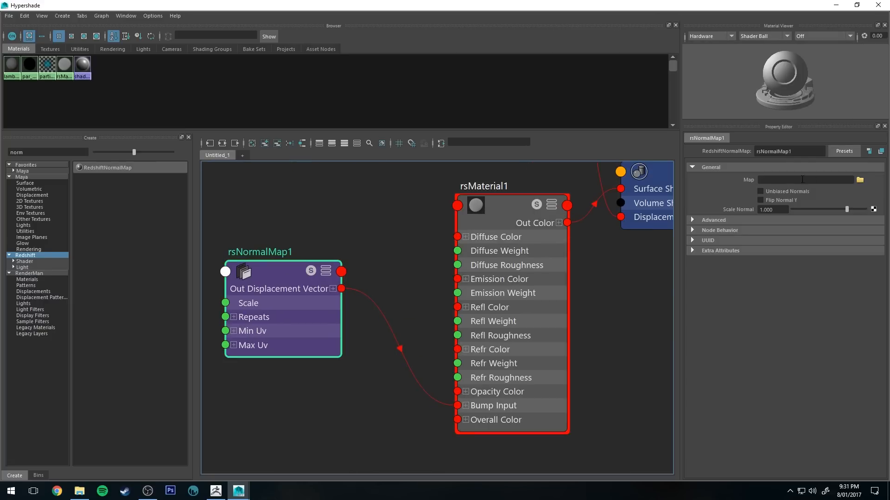
pyautogui.click(860, 179)
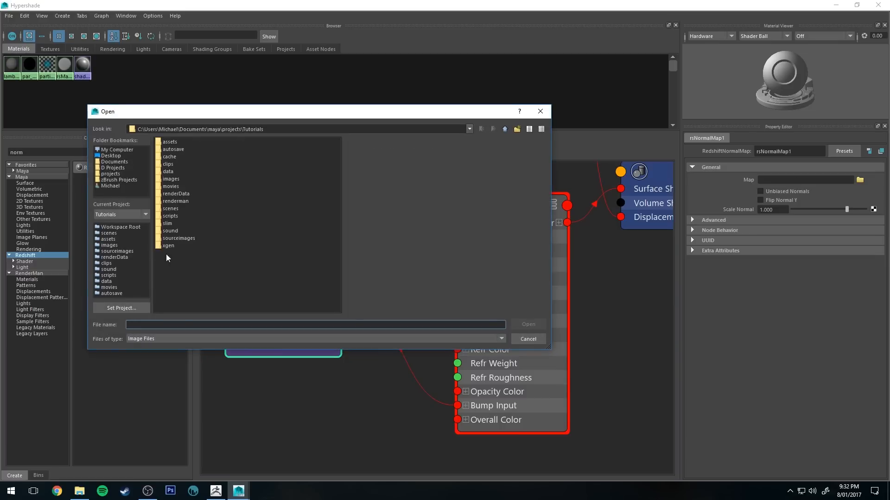
pyautogui.doubleClick(179, 238)
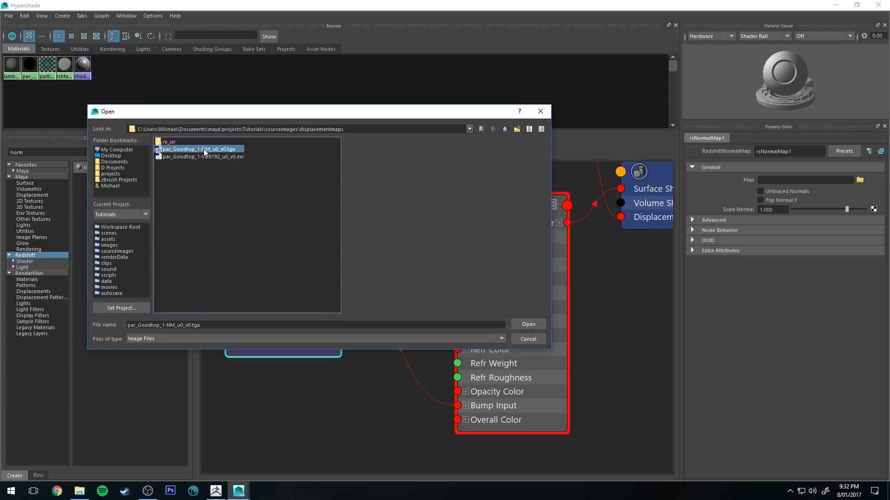
pyautogui.click(527, 324)
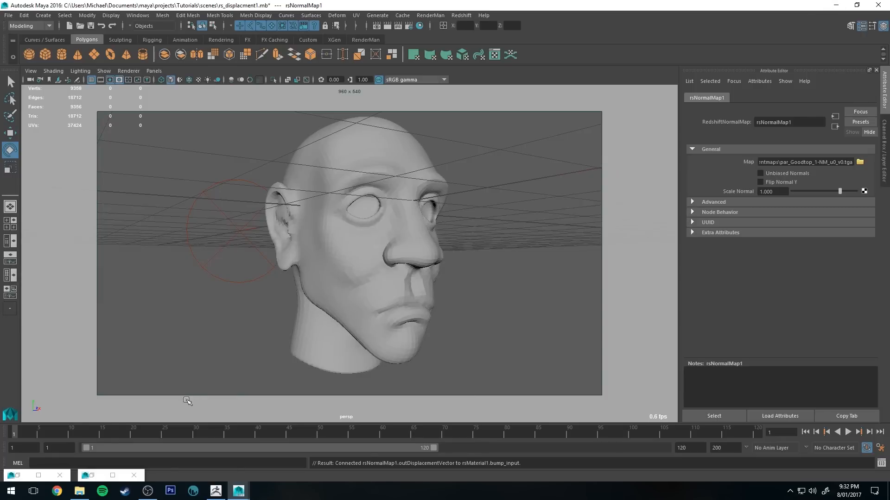
# Step: Bring back the Render View and redo the previous IPR render with the normal map
pyautogui.click(862, 5)
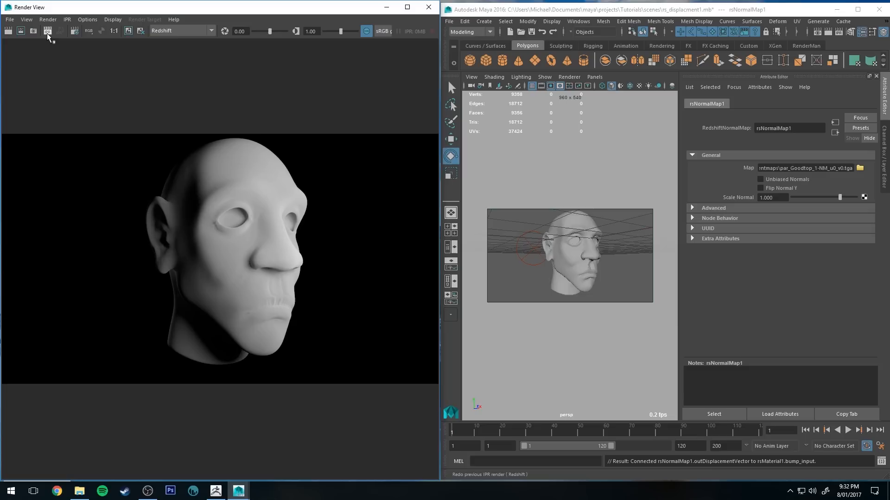
pyautogui.click(48, 30)
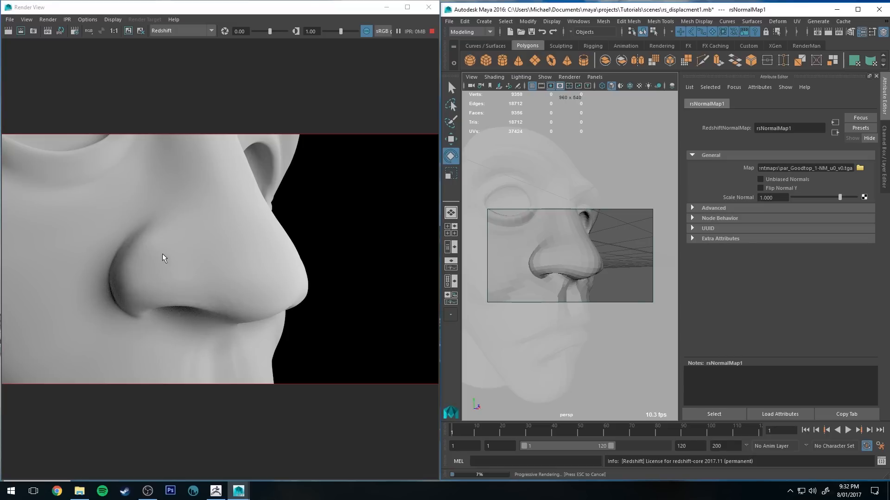
pyautogui.moveTo(198, 316)
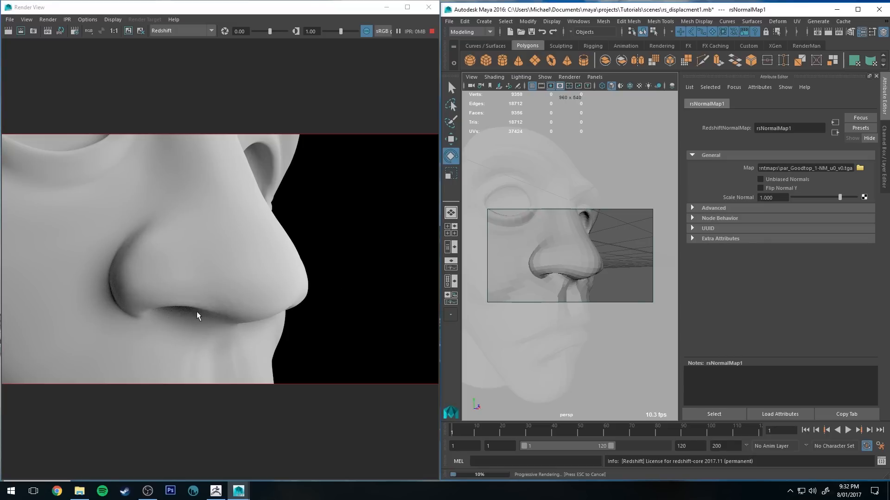
pyautogui.moveTo(250, 282)
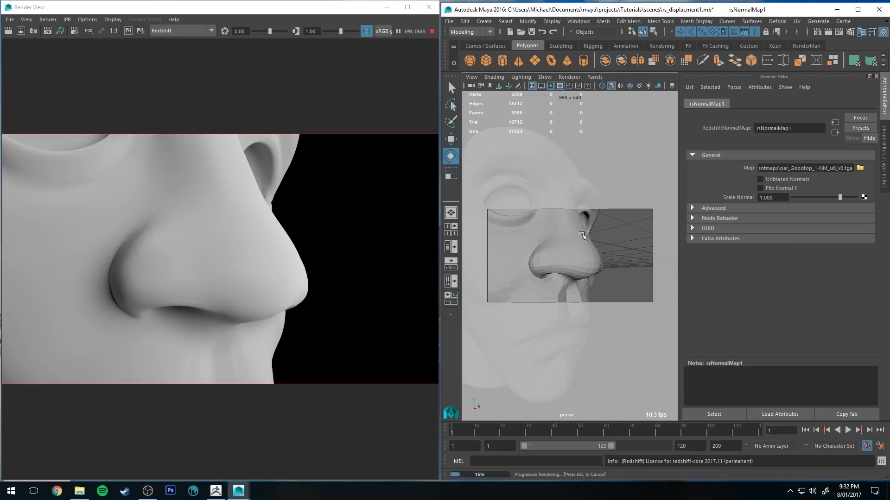
pyautogui.moveTo(620, 259)
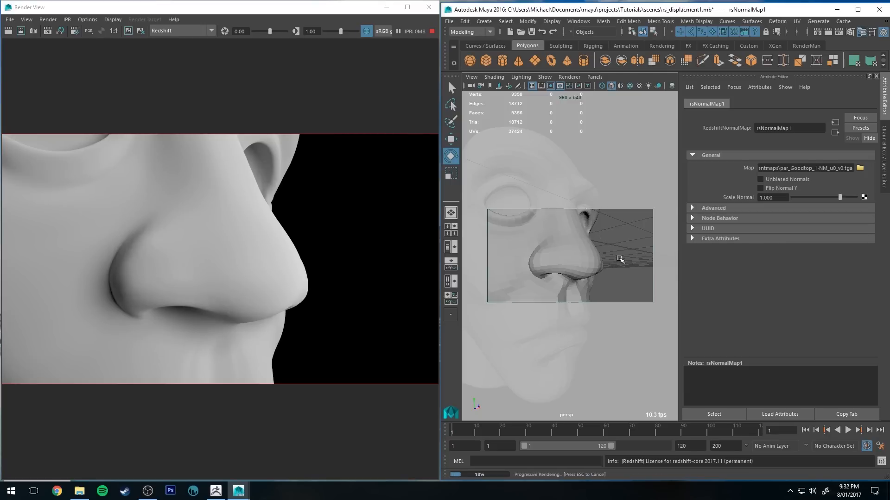